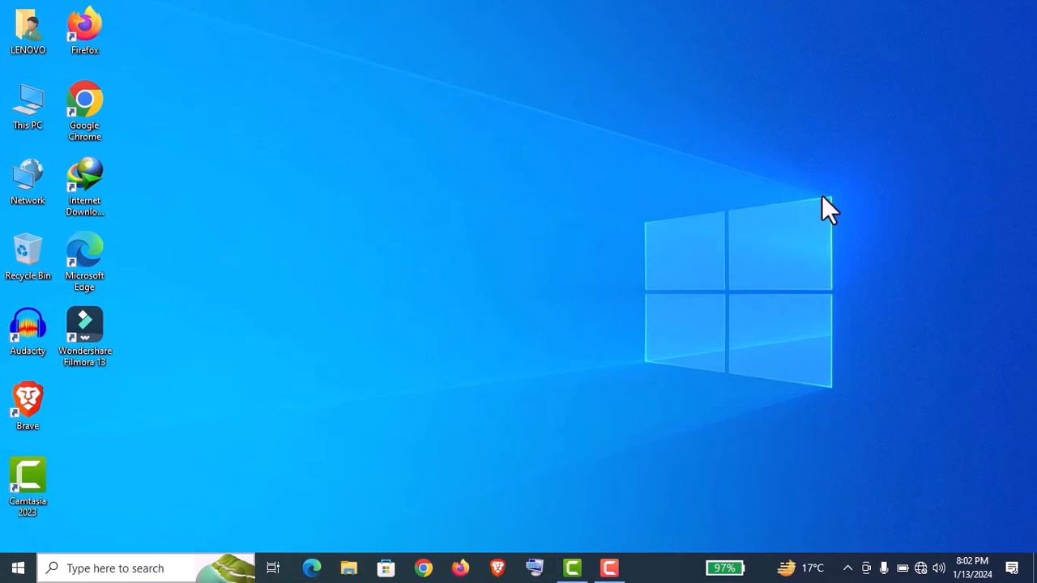
mouse_move(615, 365)
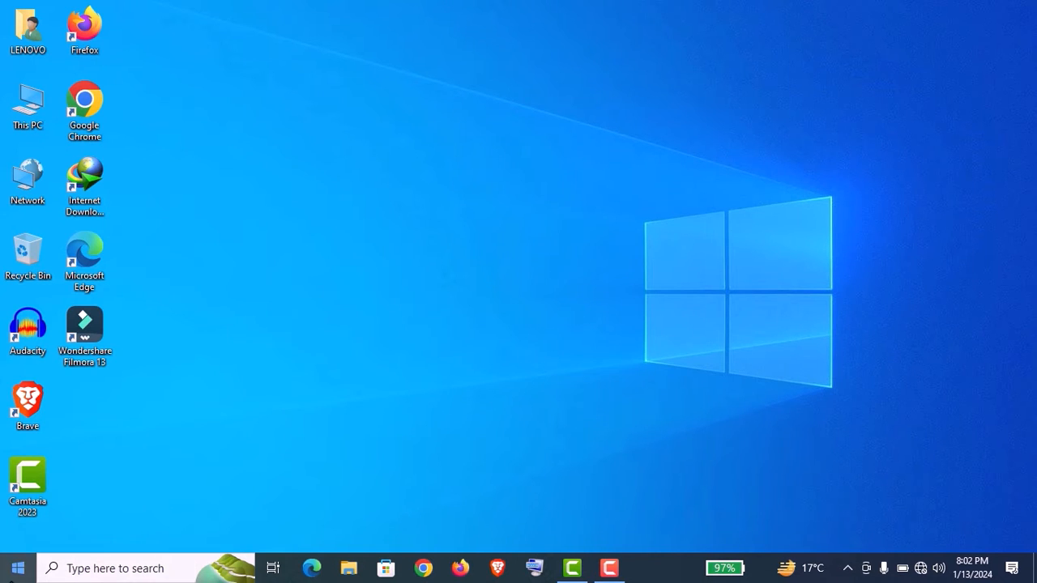
- Launch the Windows Settings app from the Start menu
click(16, 567)
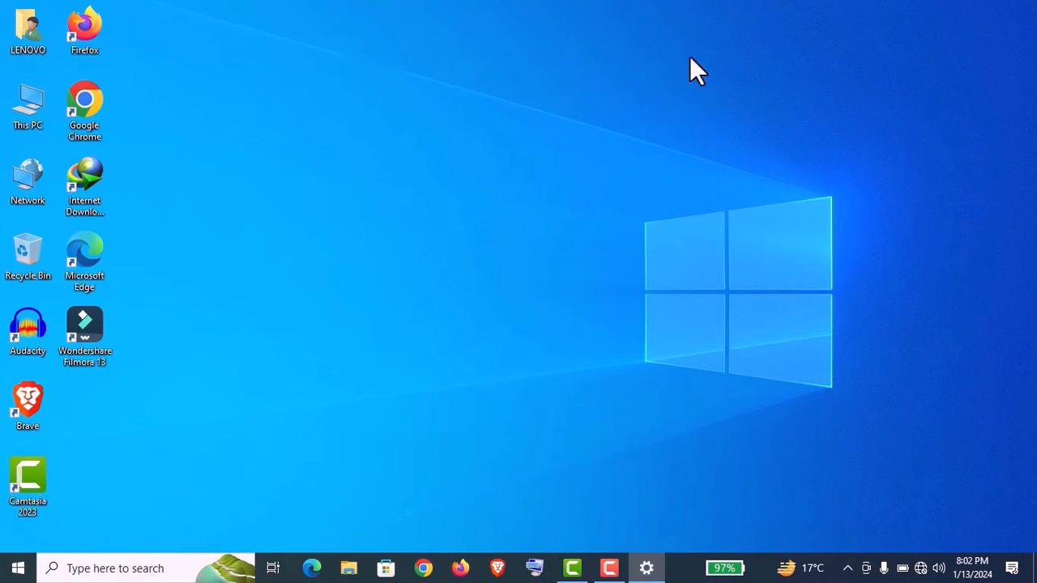
- Open System > About and scroll through the device and Windows specifications
click(646, 568)
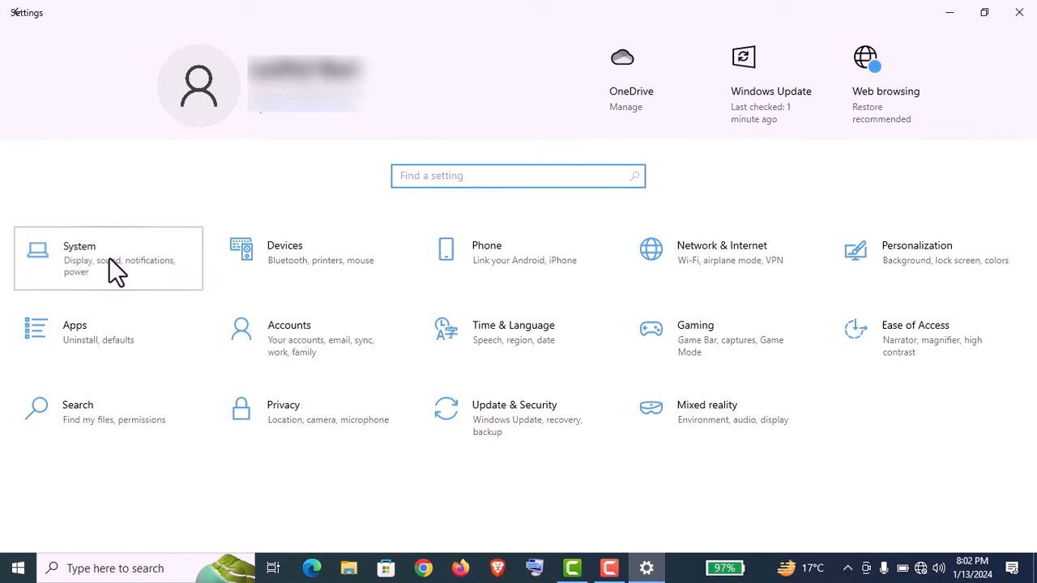
click(108, 259)
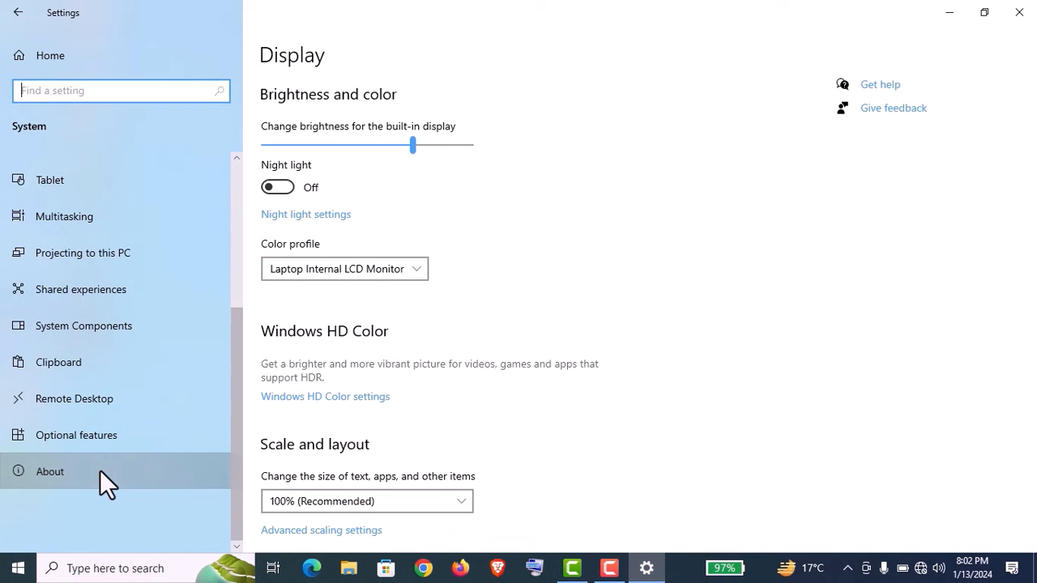
click(50, 471)
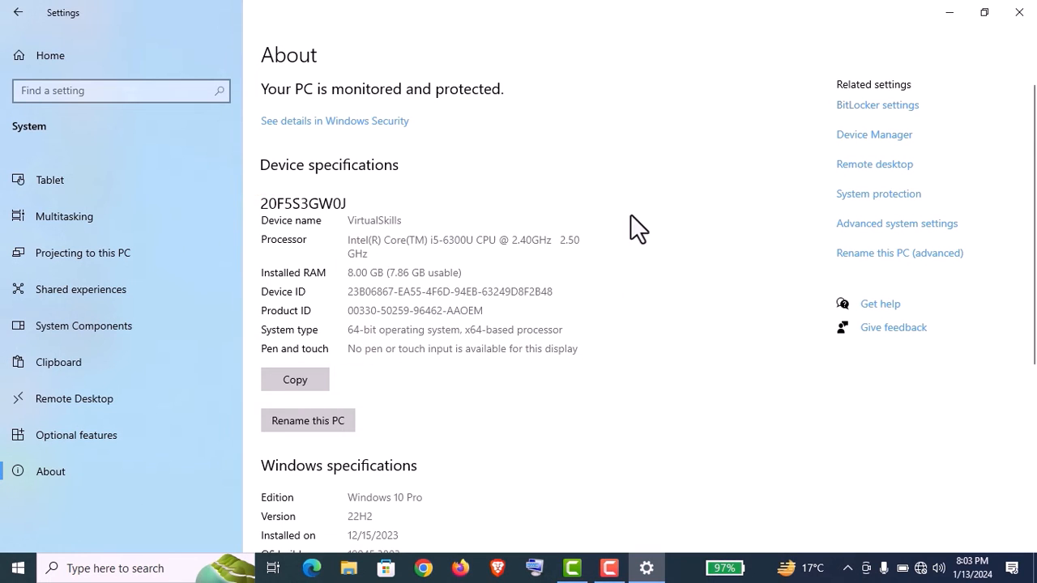
scroll(down, 3)
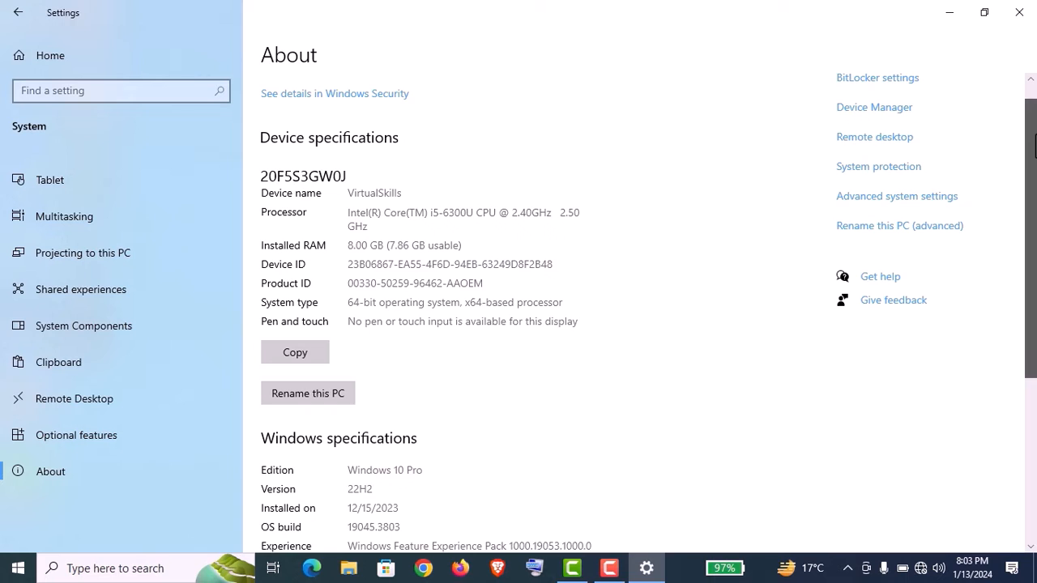
scroll(down, 3)
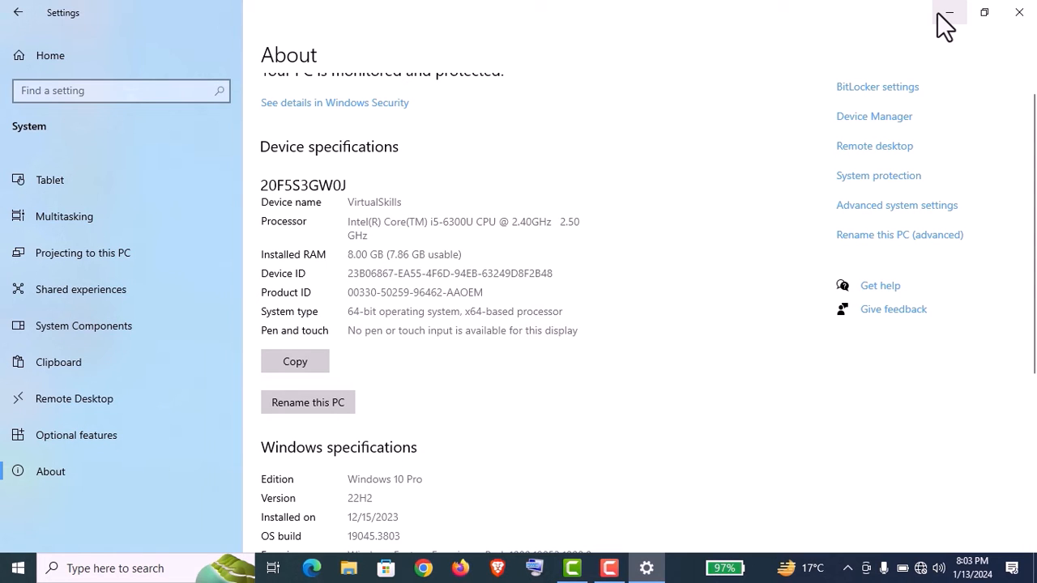
- Minimize Settings and open the Run dialog with msinfo32 entered
click(948, 12)
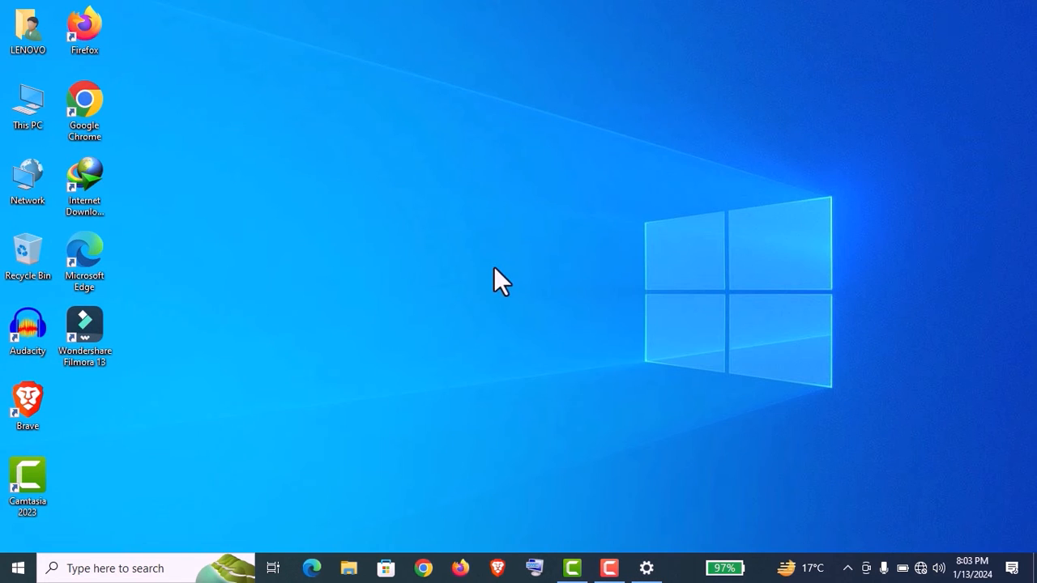
mouse_move(177, 559)
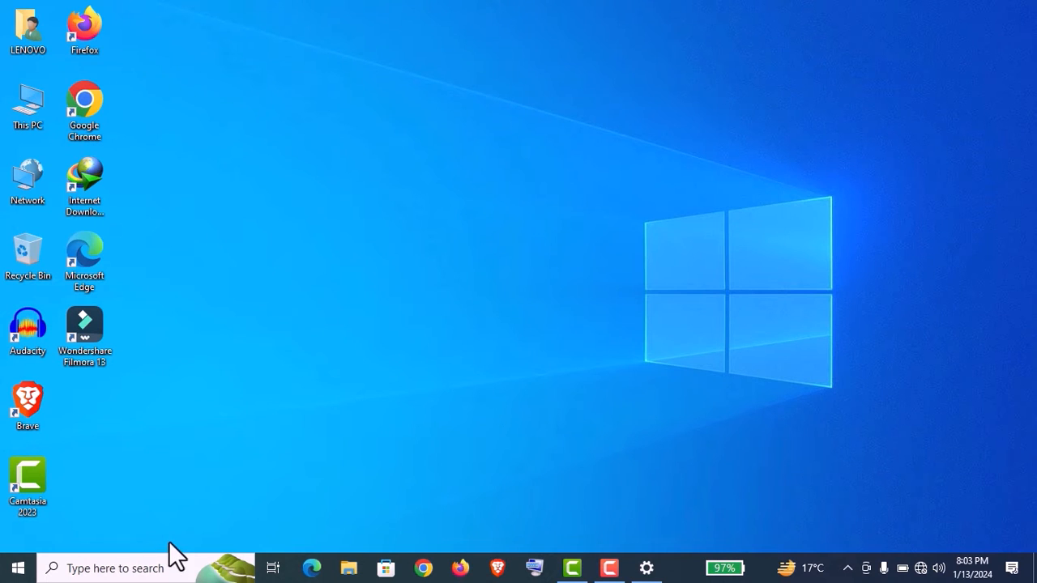
text(ru)
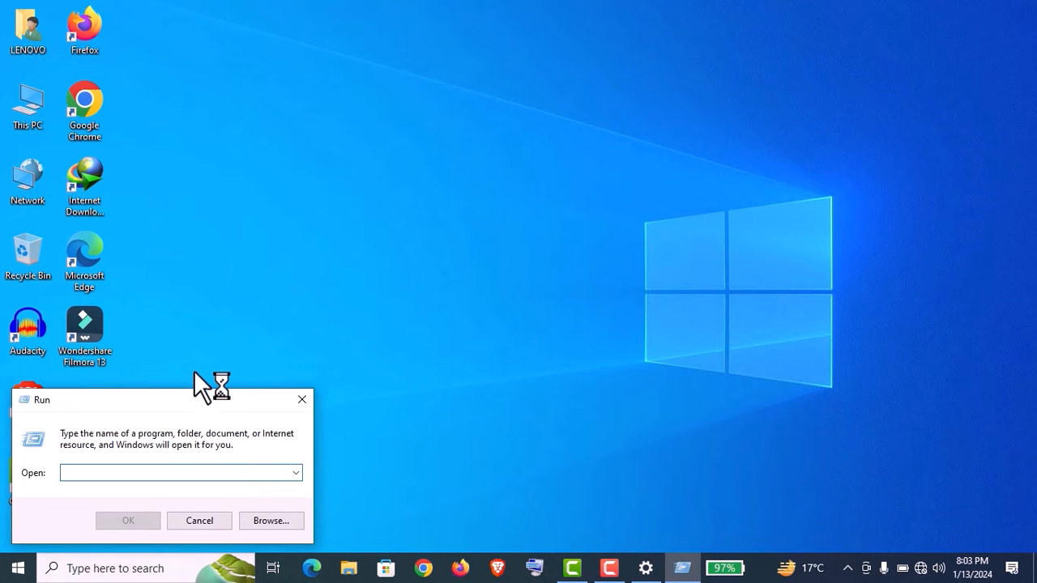
key(Win+r)
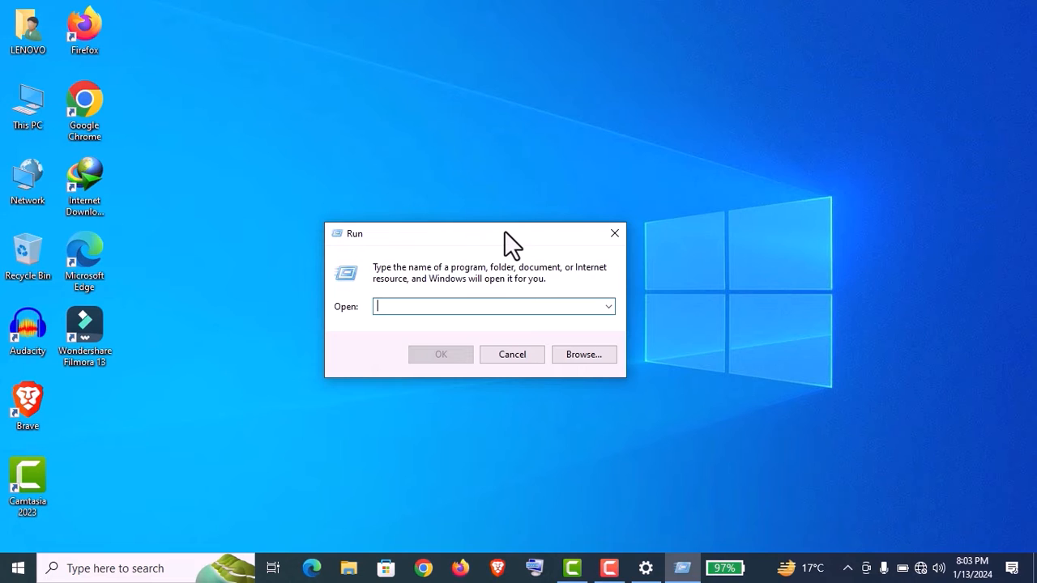
text(msinfo32)
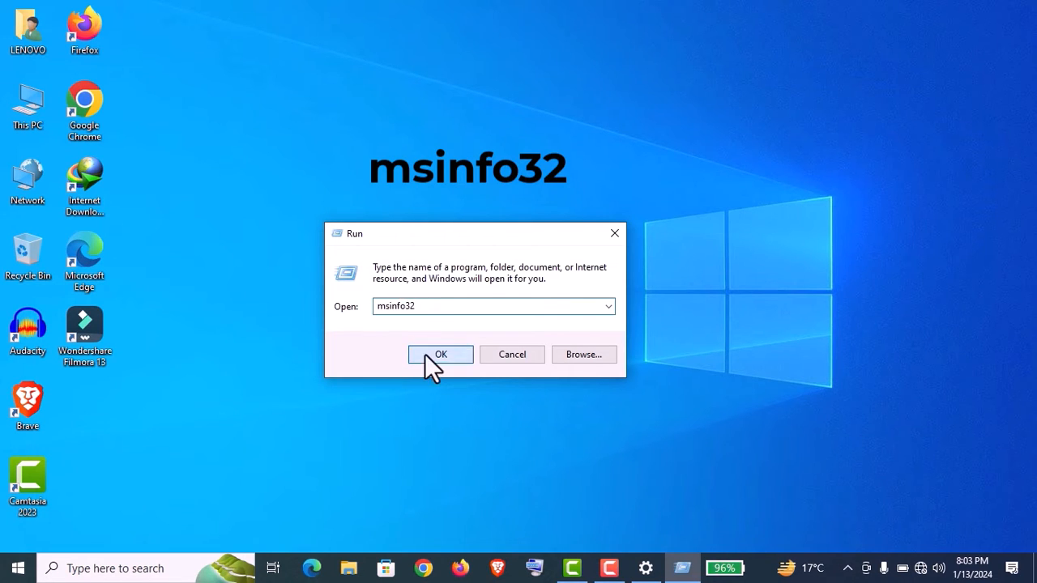
- Launch msinfo32 and scroll System Summary down to the memory and Hyper-V entries
click(440, 354)
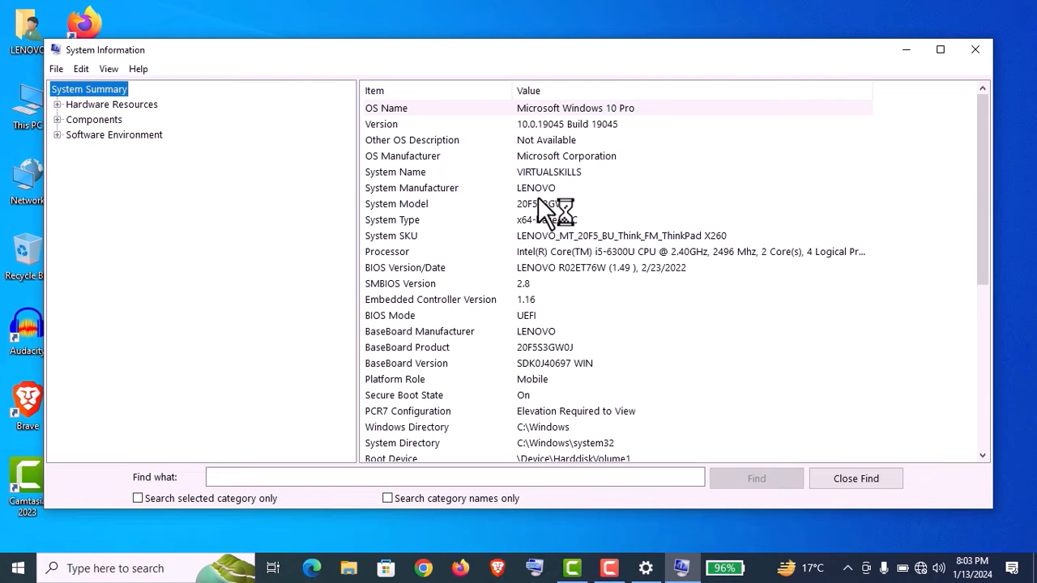
mouse_move(519, 330)
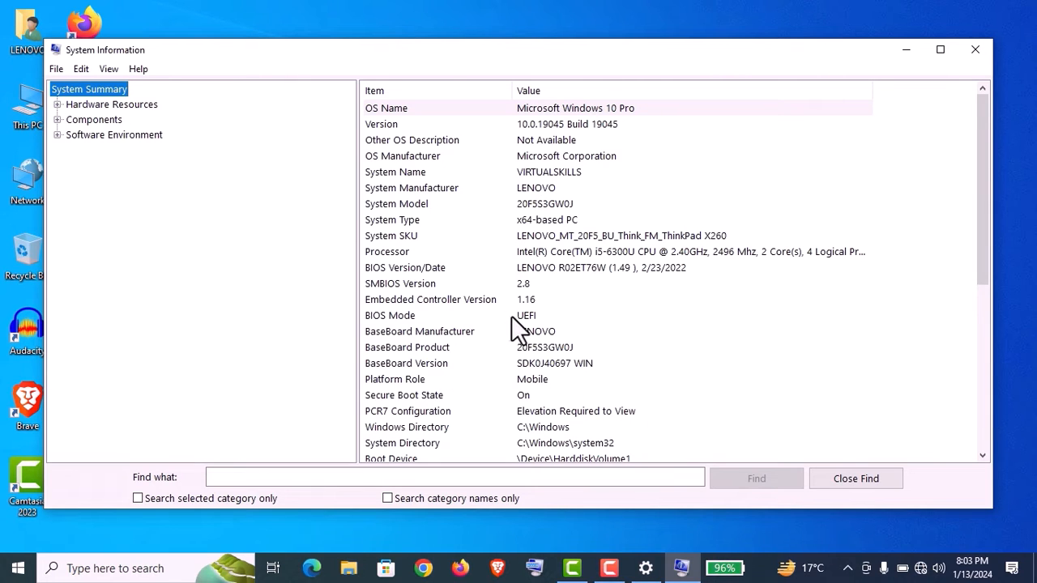
mouse_move(960, 223)
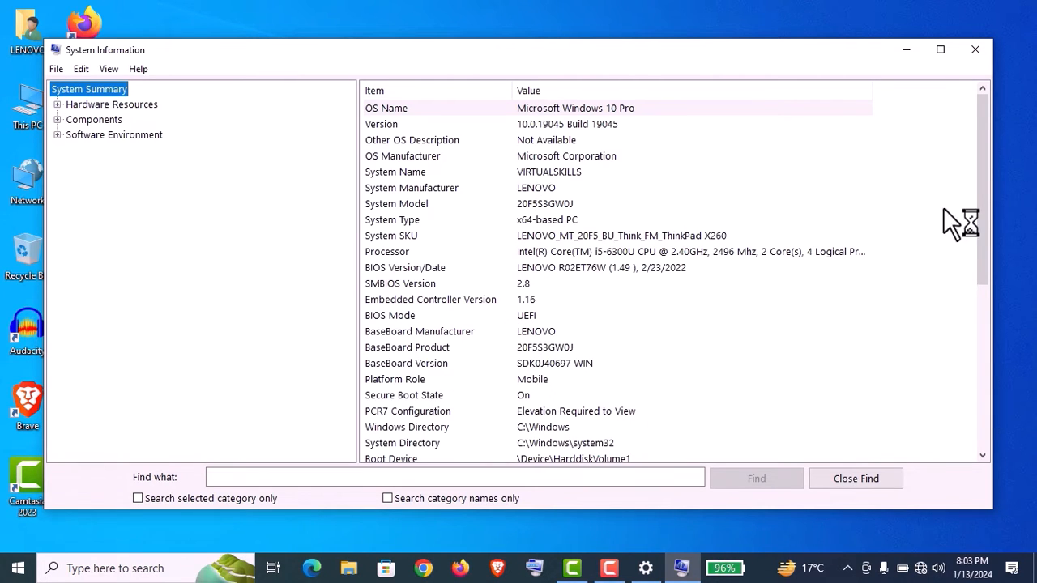
scroll(down, 3)
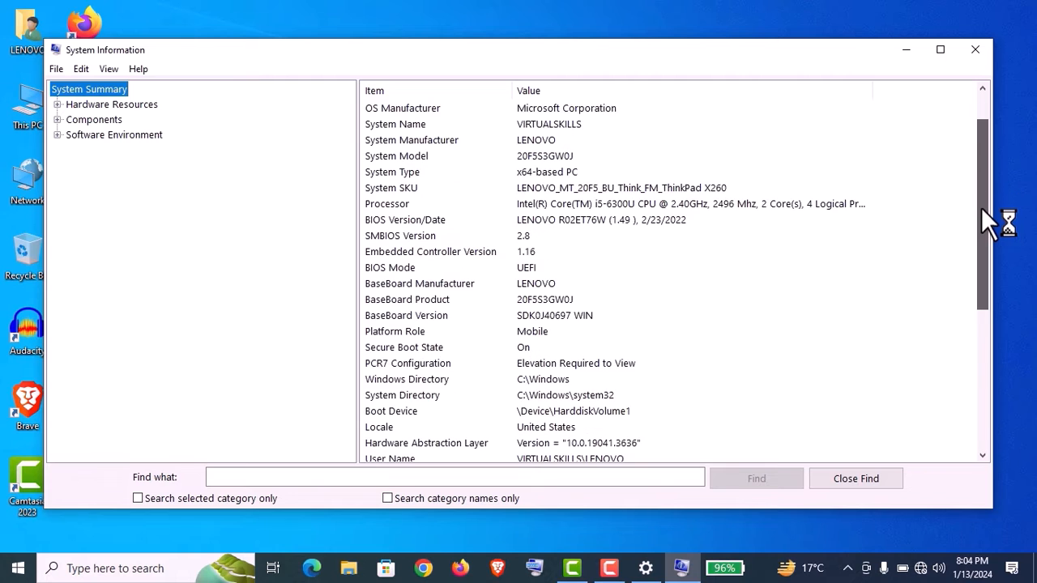
scroll(down, 3)
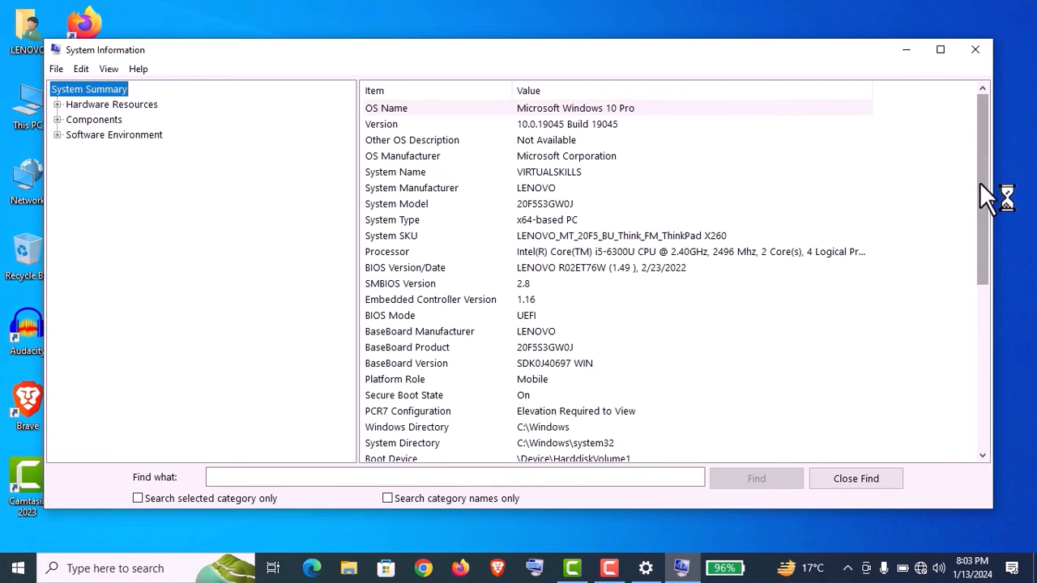
scroll(down, 3)
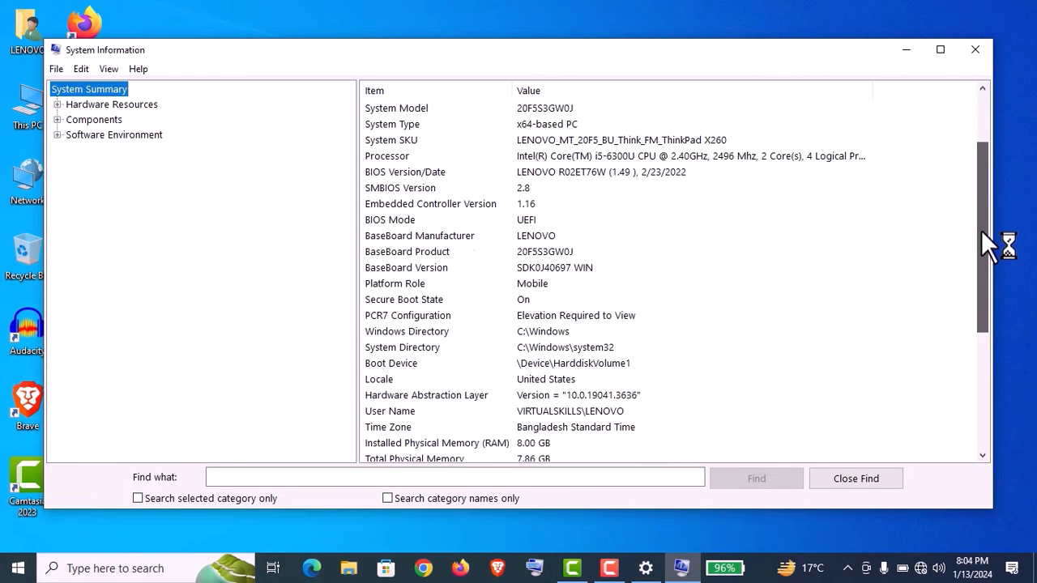
scroll(down, 3)
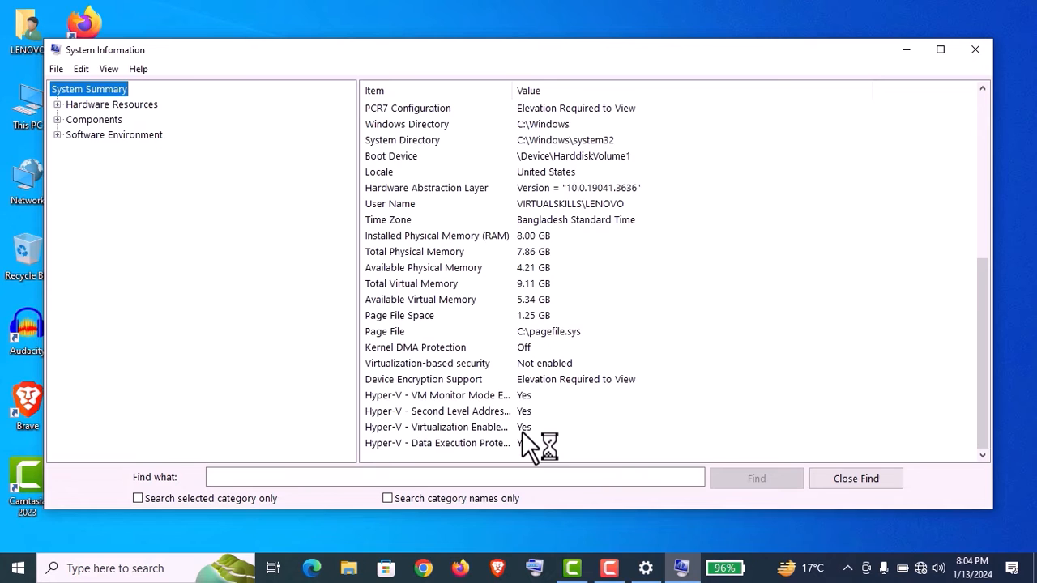
mouse_move(736, 364)
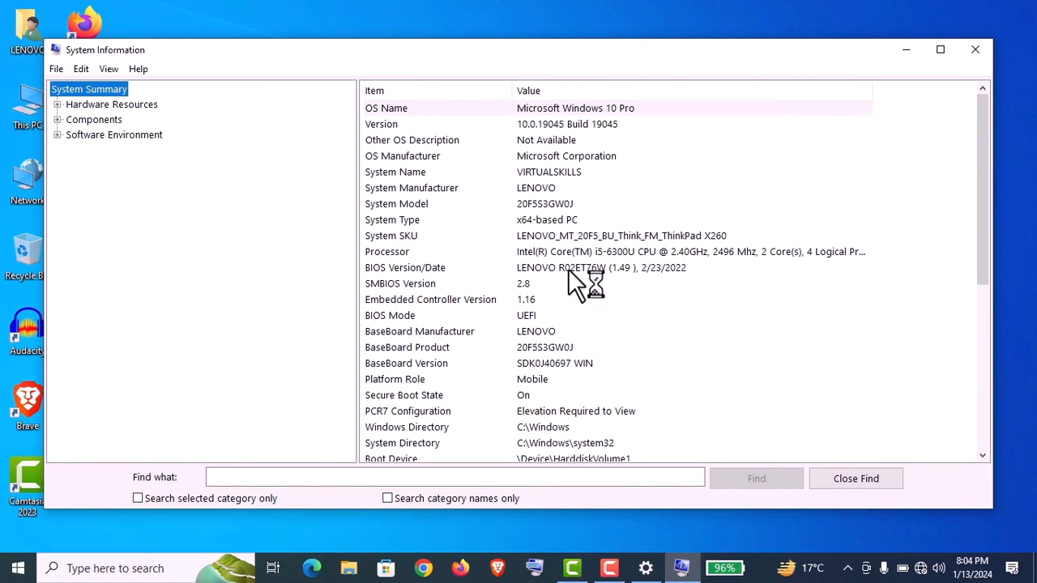
- Run systeminfo in Command Prompt, scroll through its report, then close the window
text(cmd)
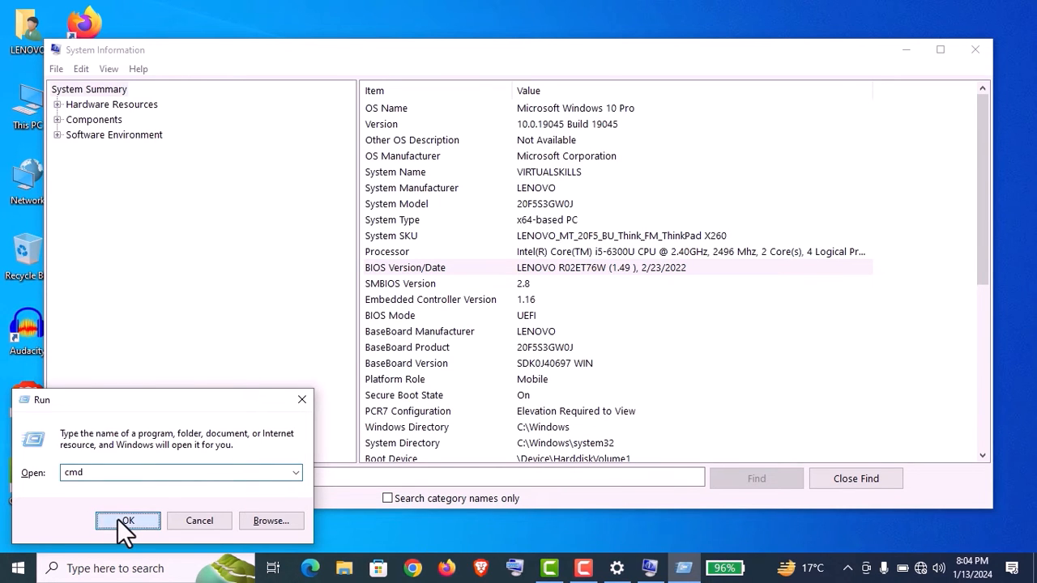
click(127, 520)
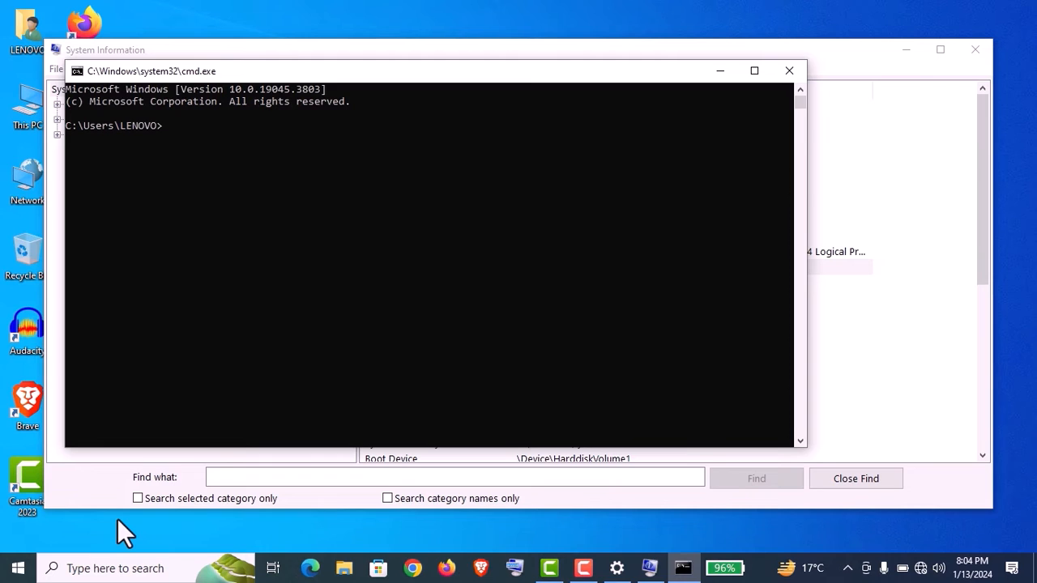
text(systeminfo)
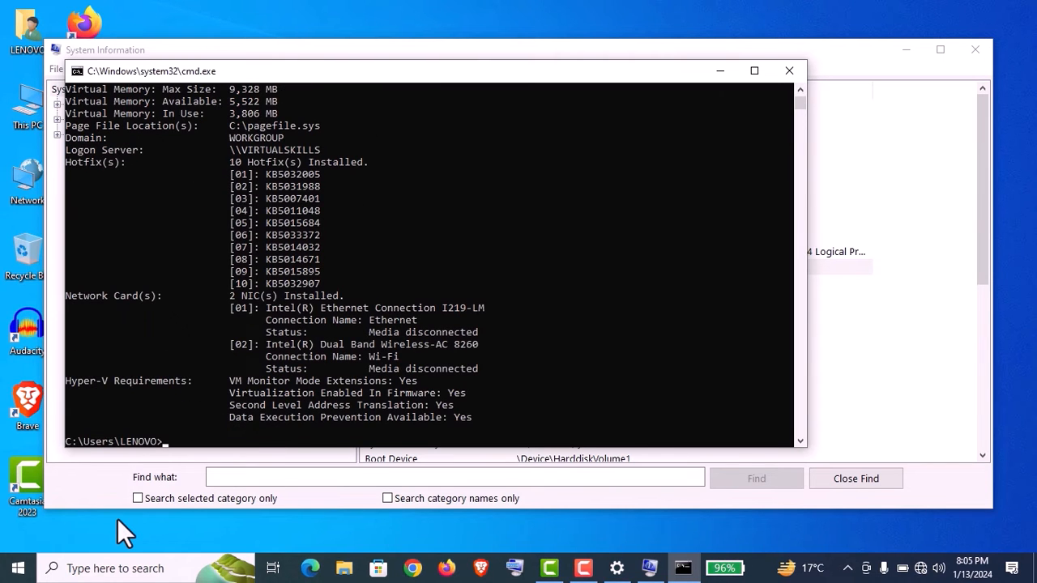
mouse_move(749, 421)
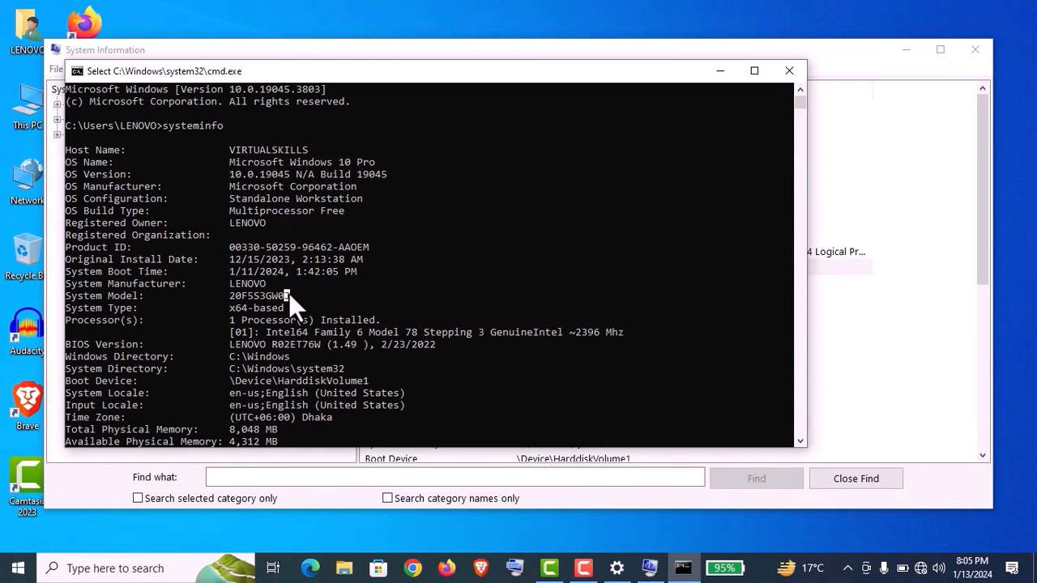
scroll(down, 3)
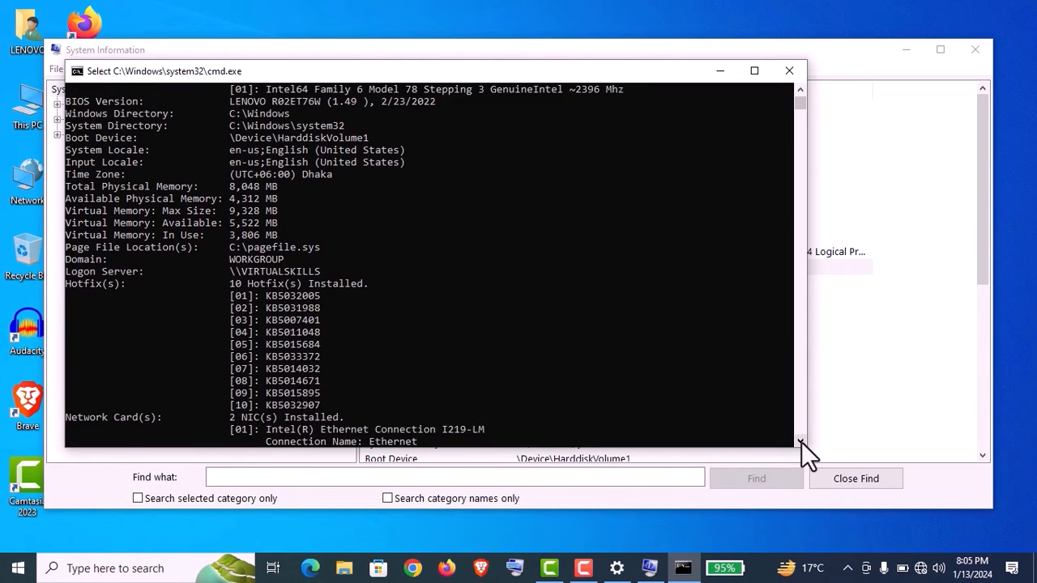
scroll(down, 3)
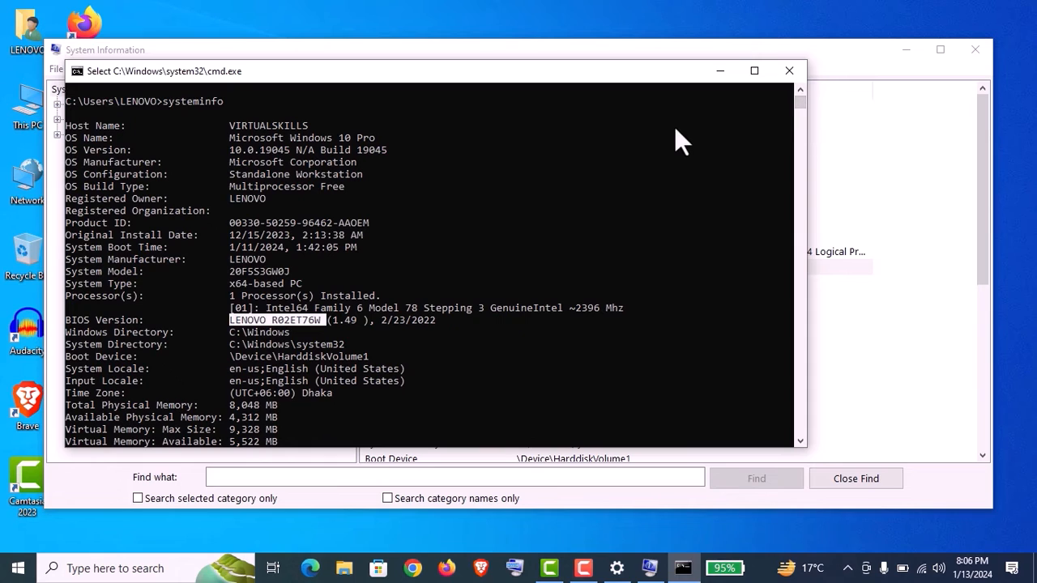
mouse_move(822, 66)
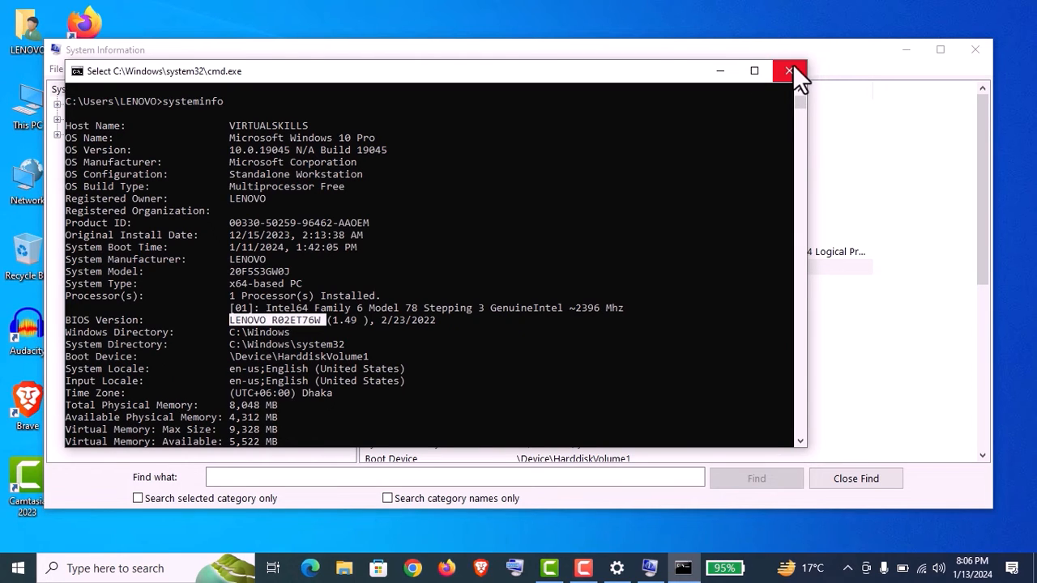
click(790, 70)
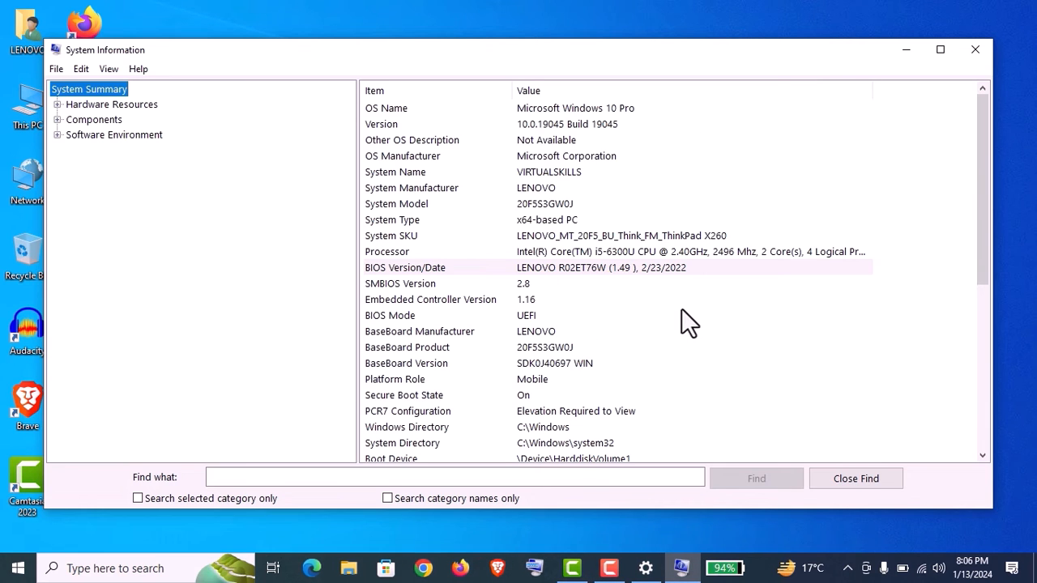
mouse_move(700, 306)
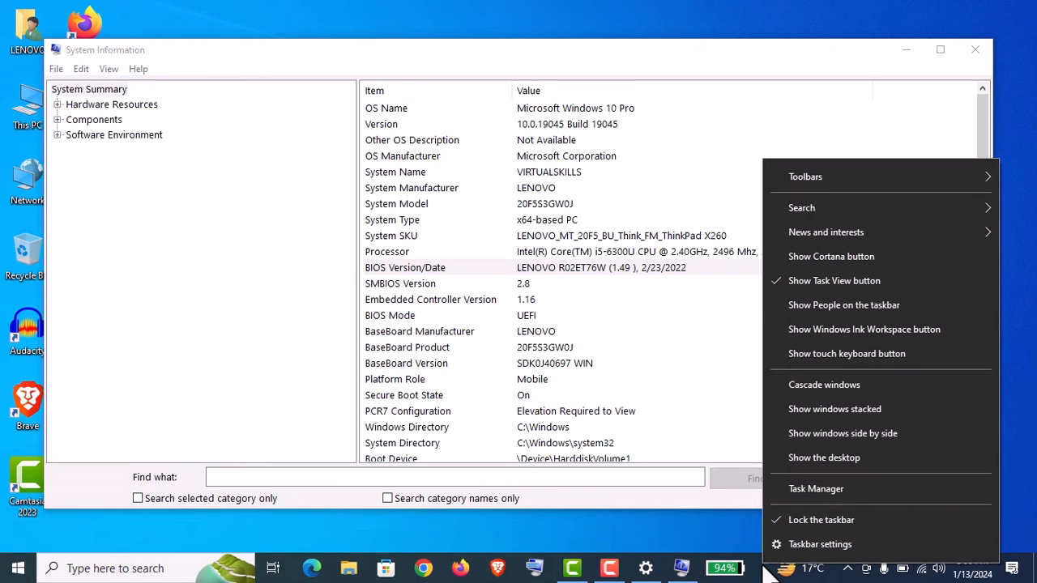
mouse_move(816, 489)
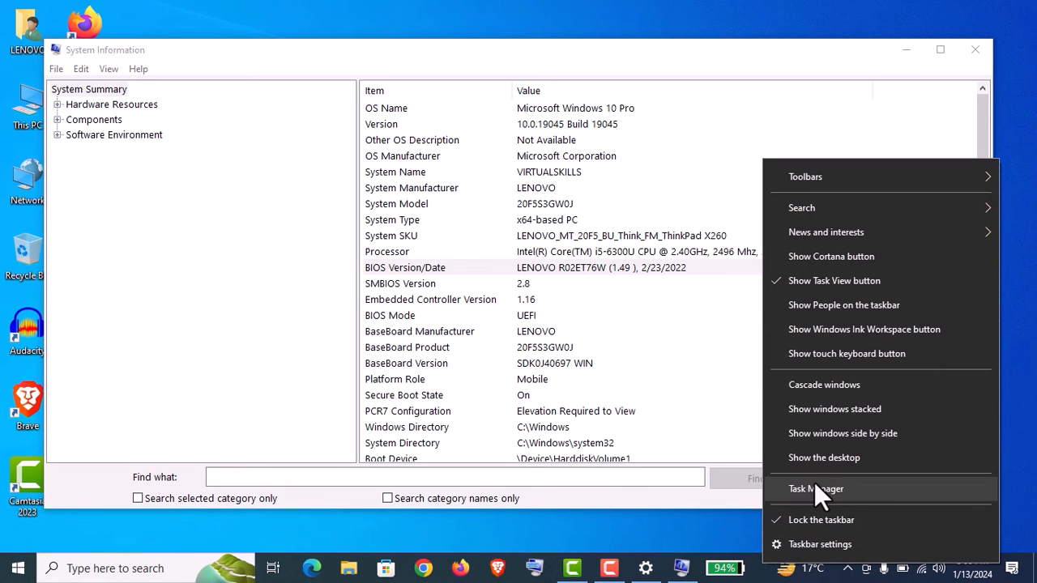
- View the i5-6300U CPU cores, logical processors and speed on Task Manager's Performance tab
click(816, 489)
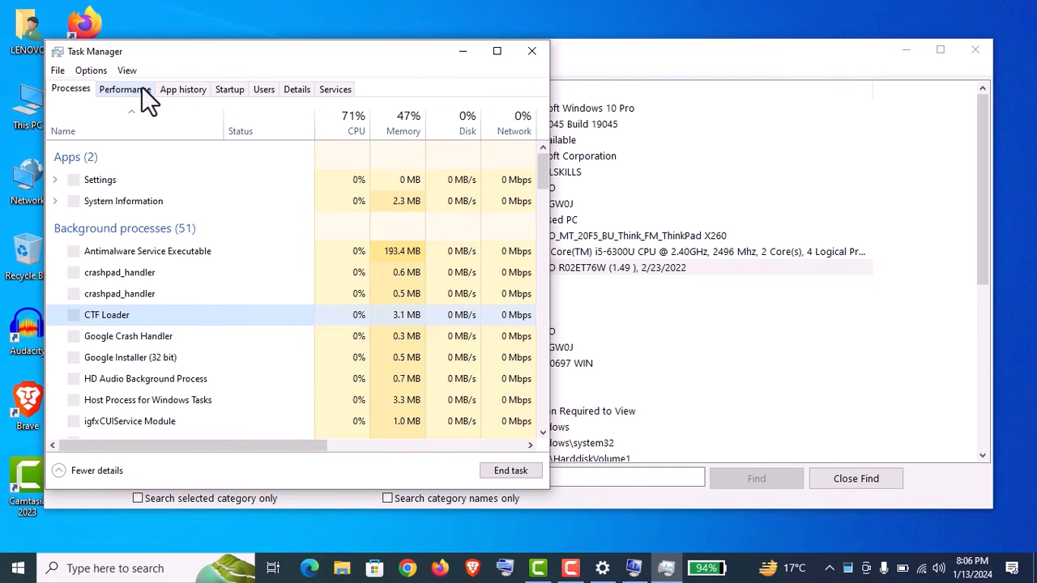
click(124, 88)
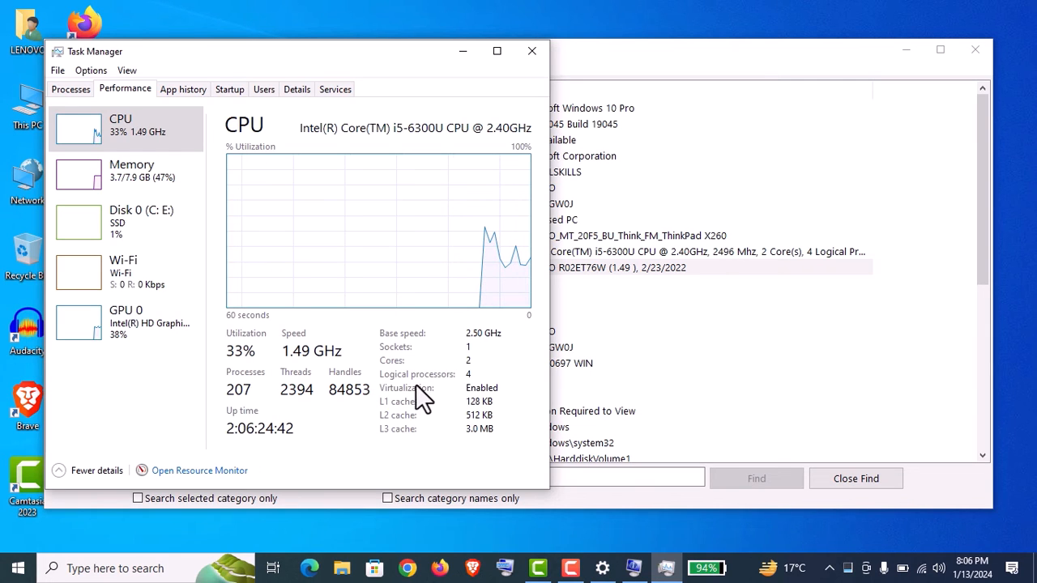
mouse_move(290, 478)
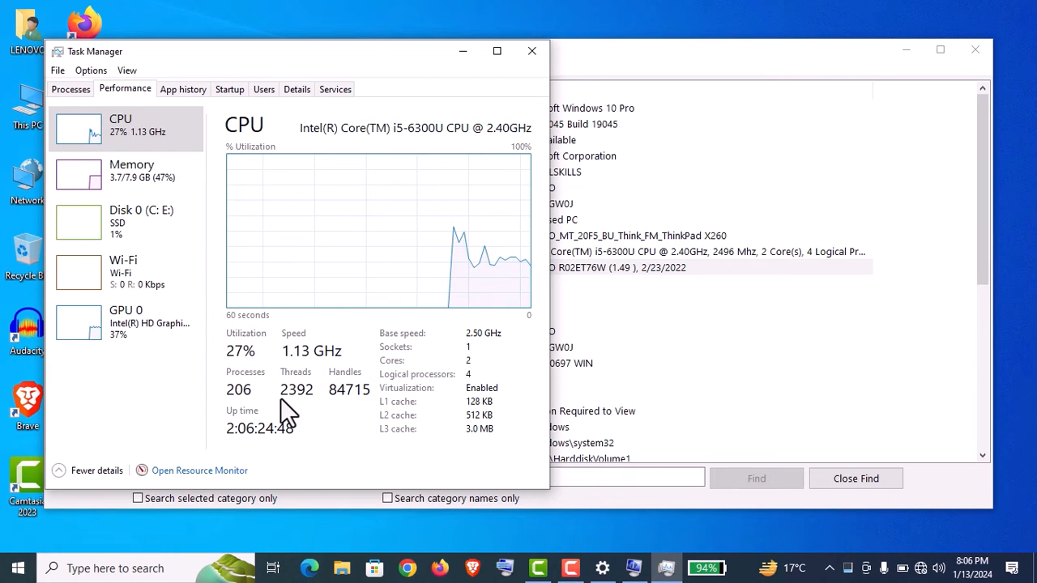
click(129, 170)
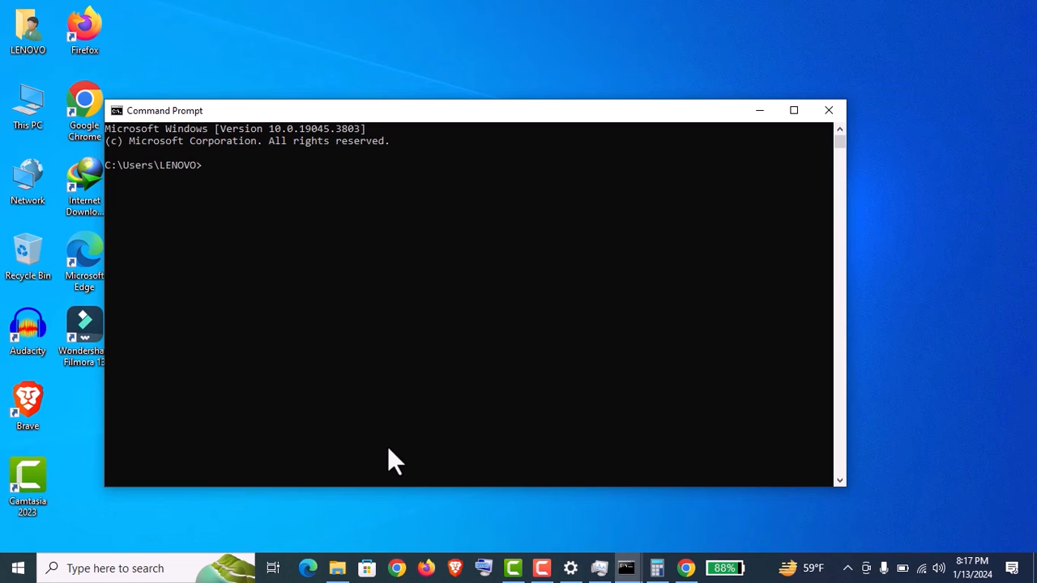
- Run 'wmic memorychip get speed' (2133), confirm 2133 MHz in Task Manager, and close Settings
text(wmic memorychip get speed)
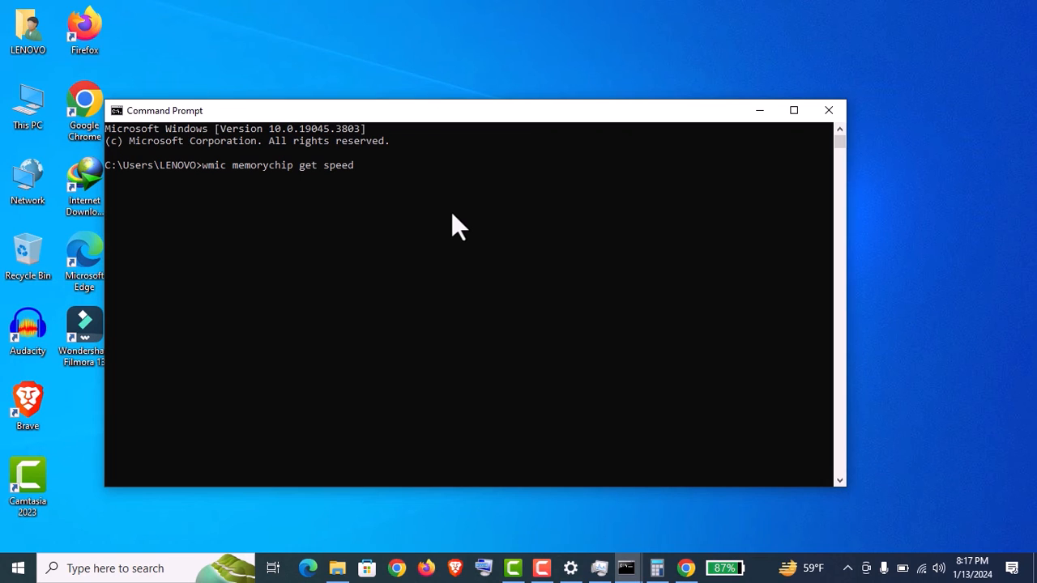
key(Enter)
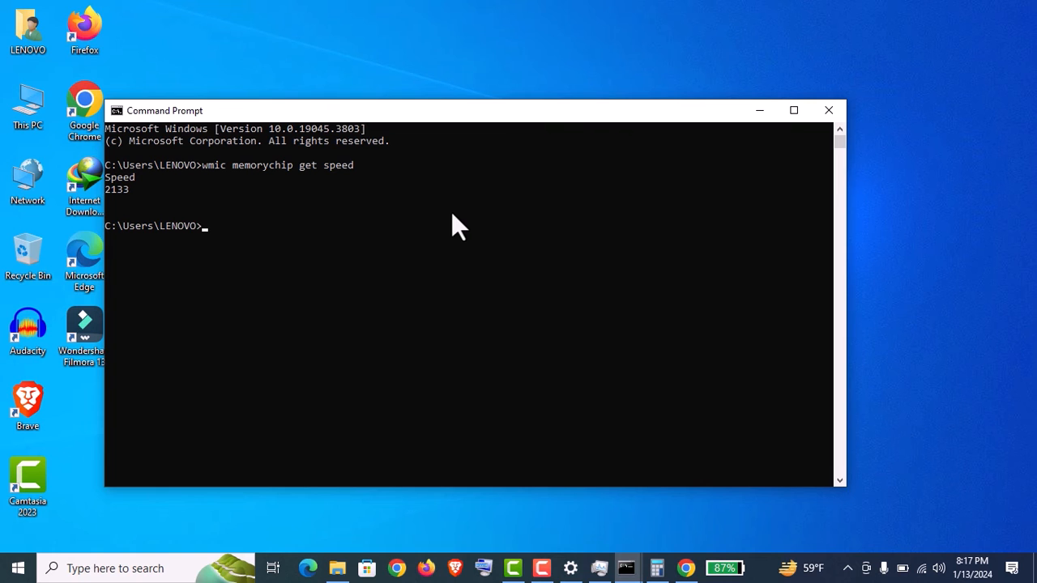
mouse_move(190, 182)
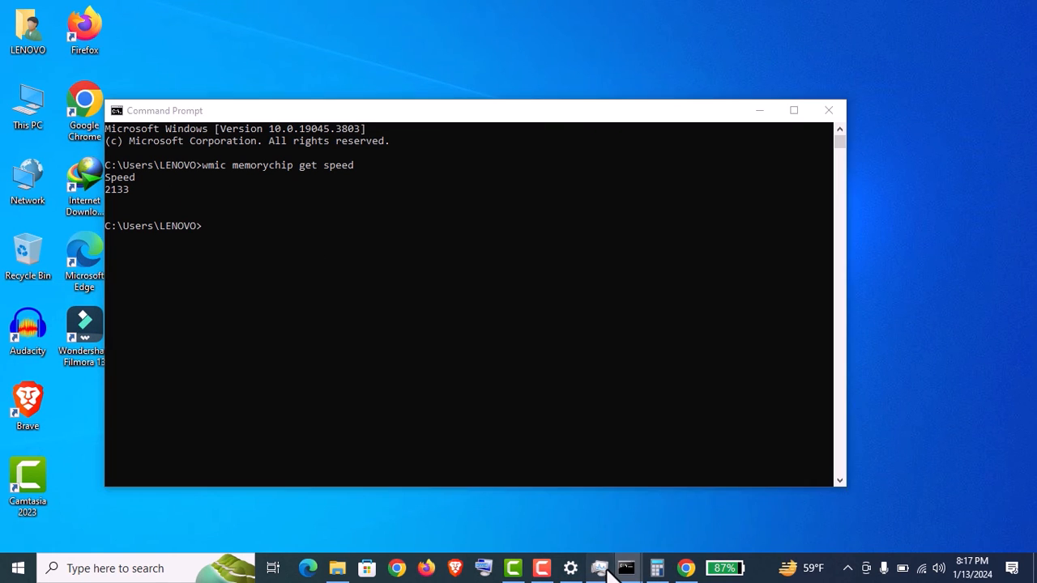
click(600, 568)
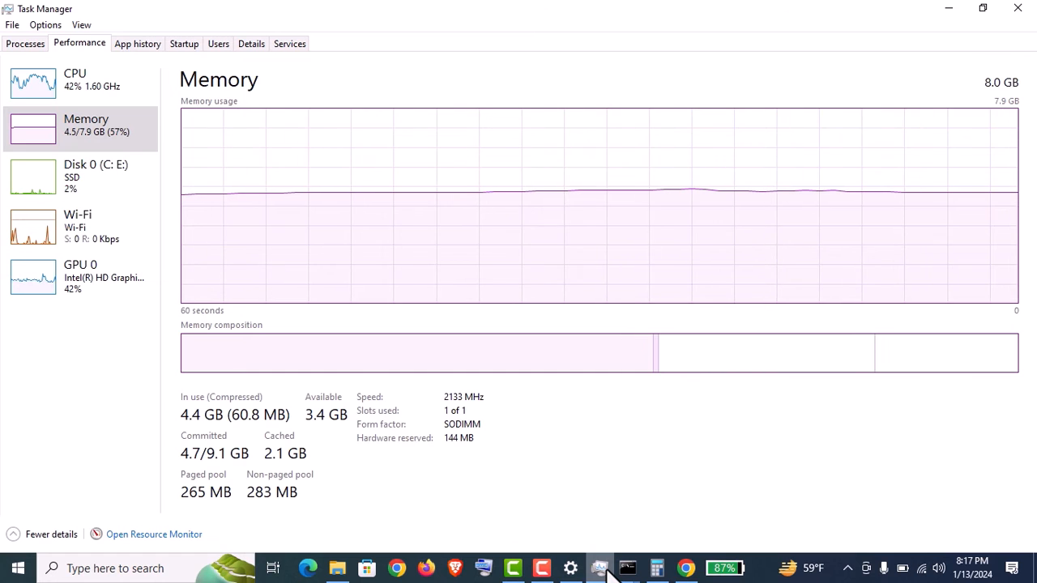
click(628, 568)
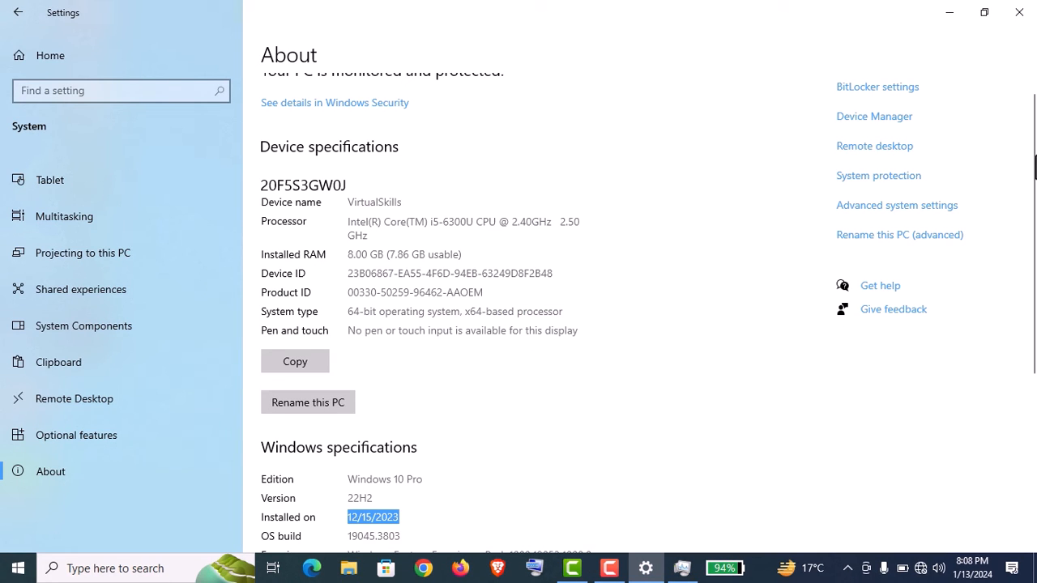
scroll(down, 3)
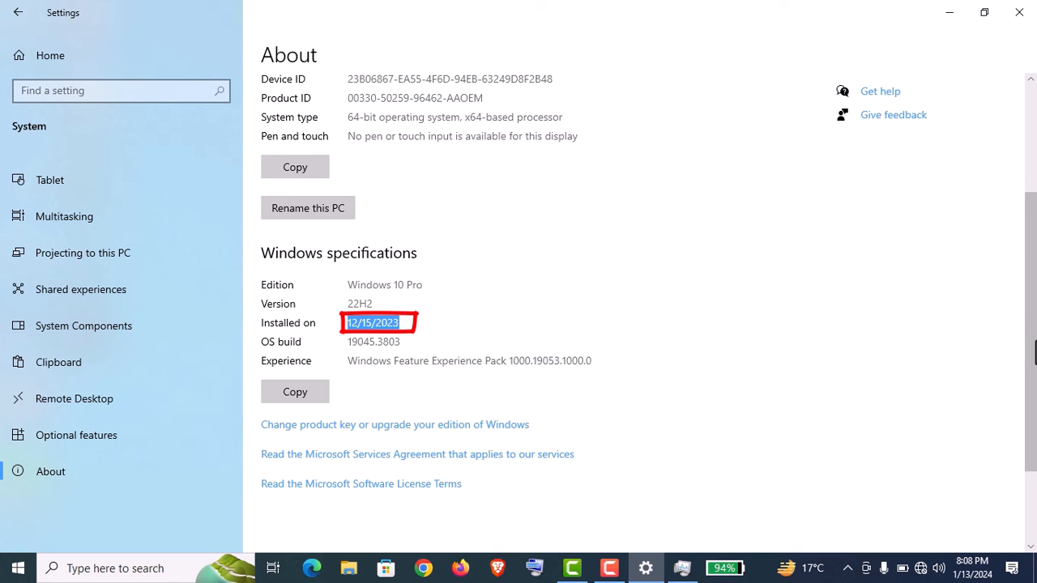
click(1018, 11)
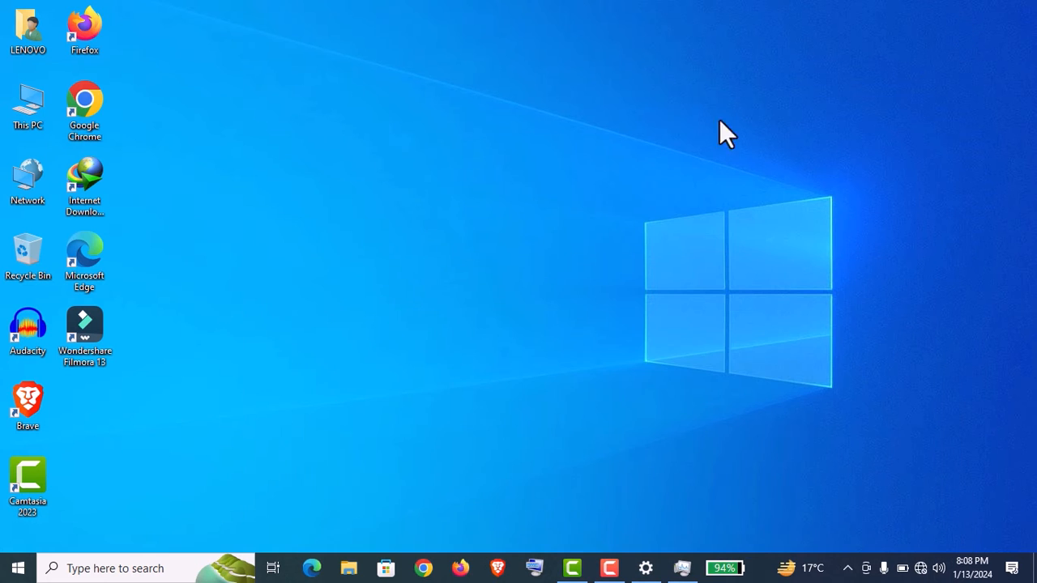
click(28, 105)
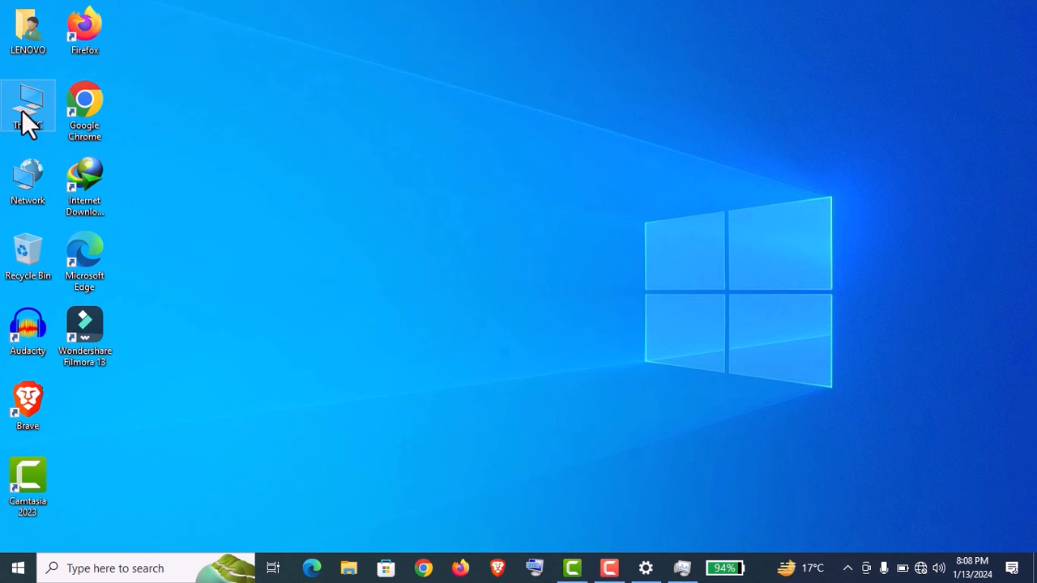
double_click(27, 105)
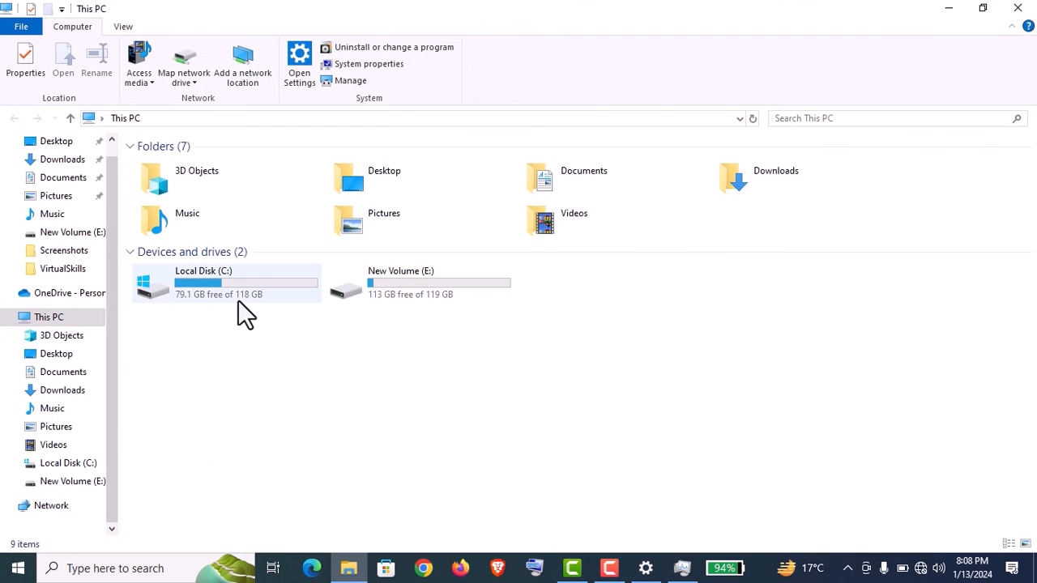
double_click(203, 282)
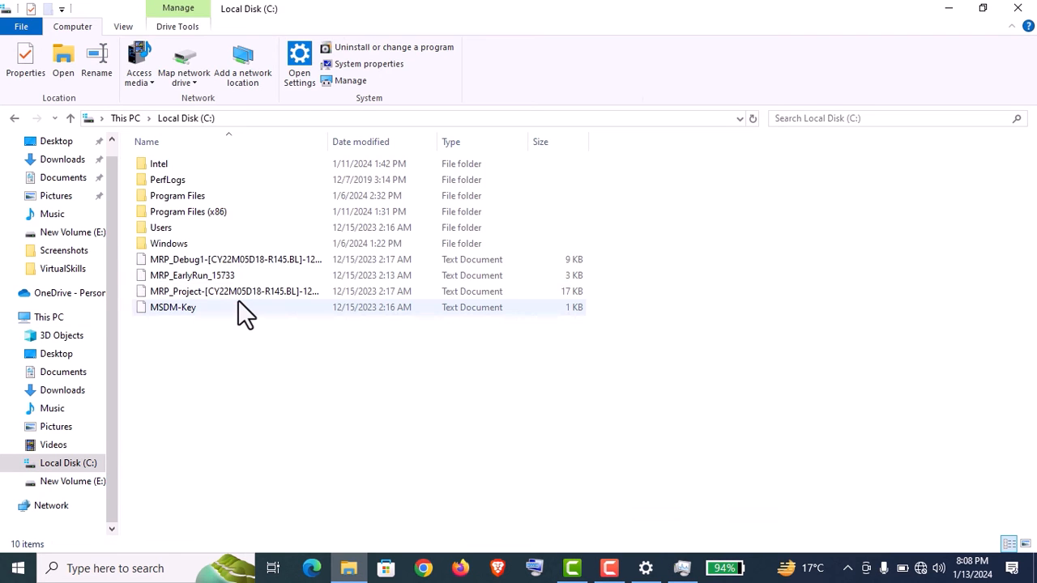
click(169, 243)
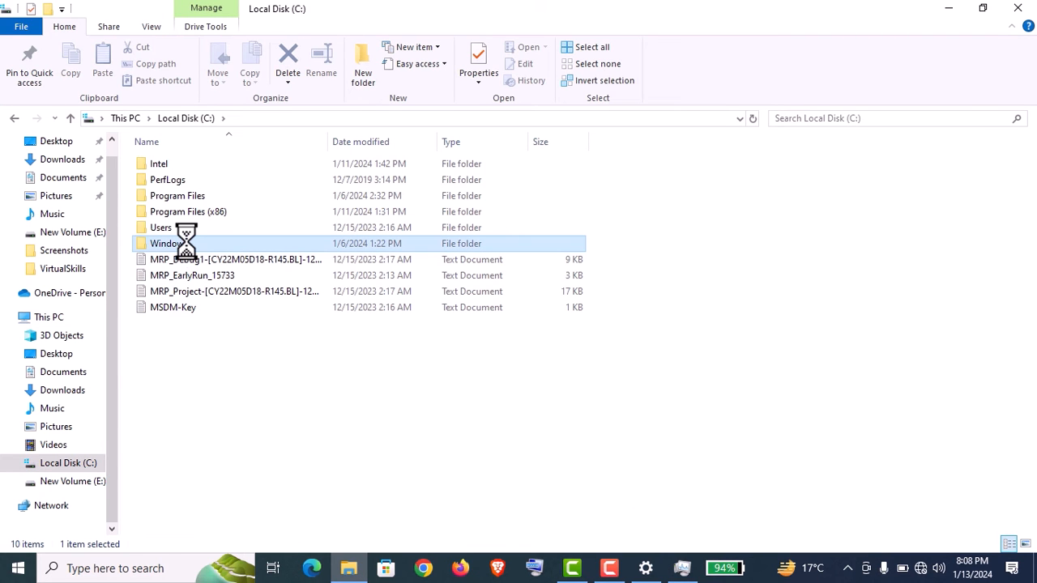
right_click(164, 243)
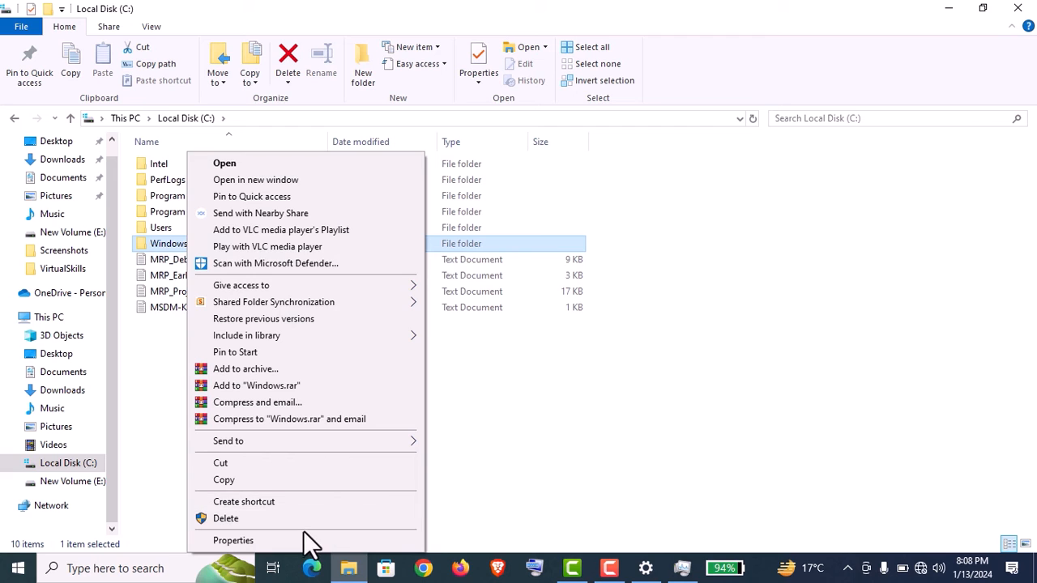
click(234, 540)
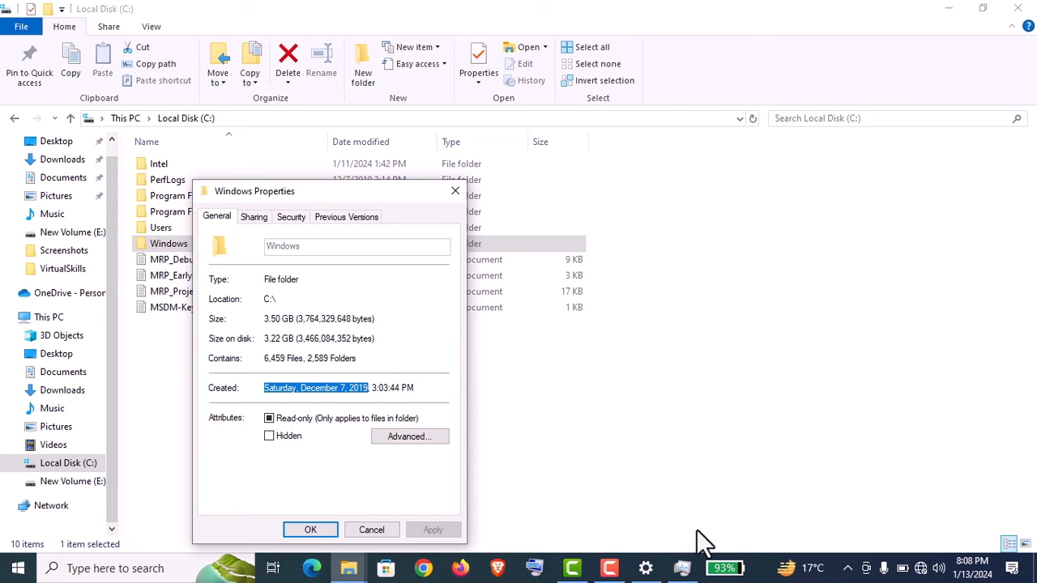
mouse_move(646, 567)
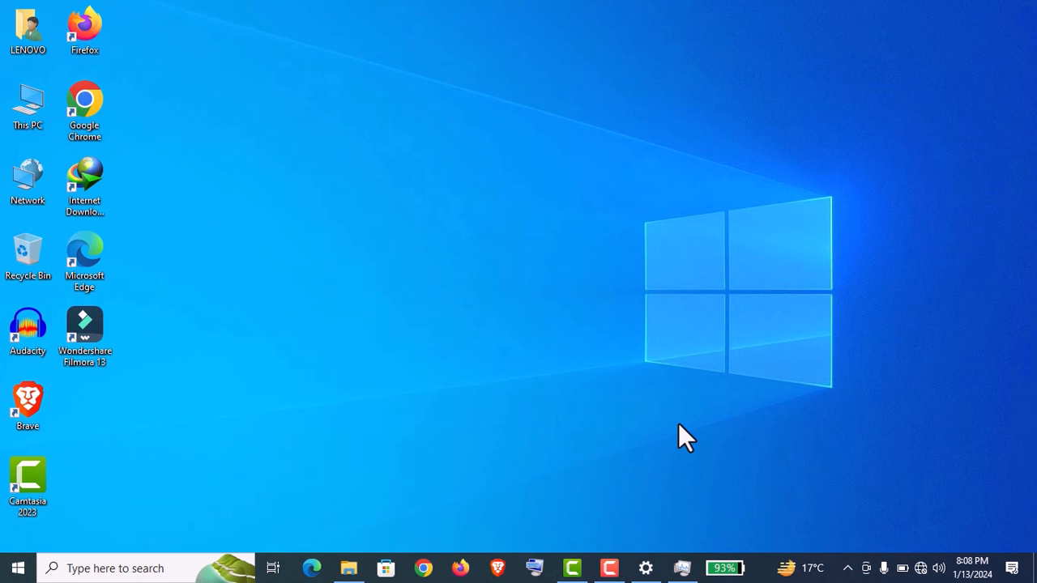
mouse_move(782, 568)
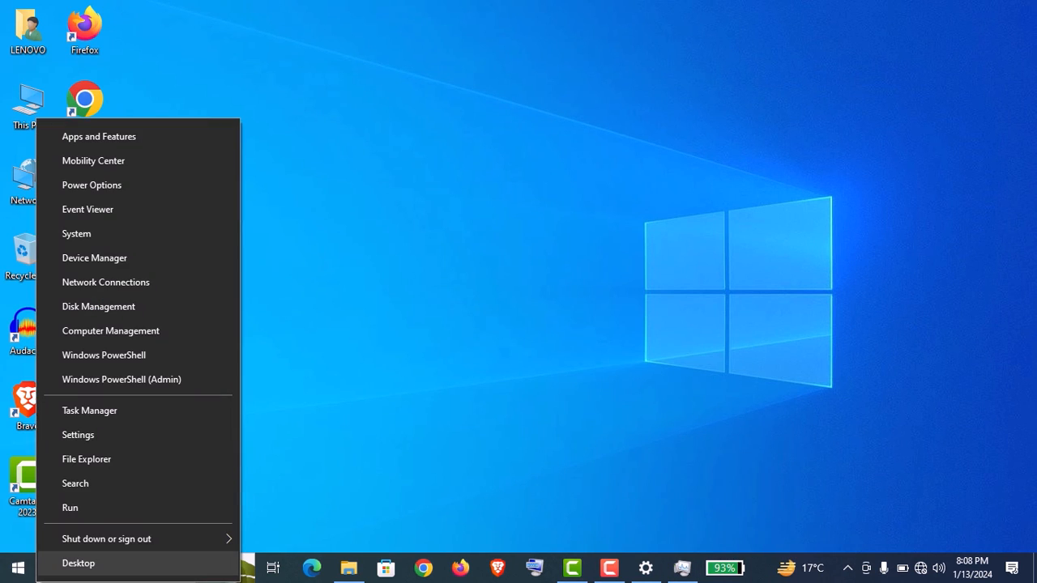
mouse_move(89, 410)
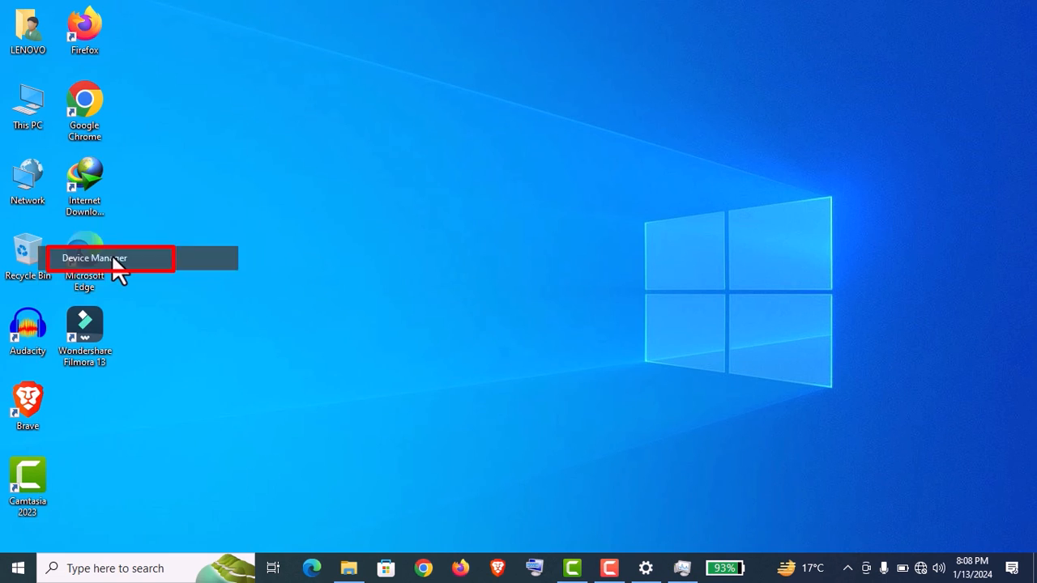
mouse_move(584, 66)
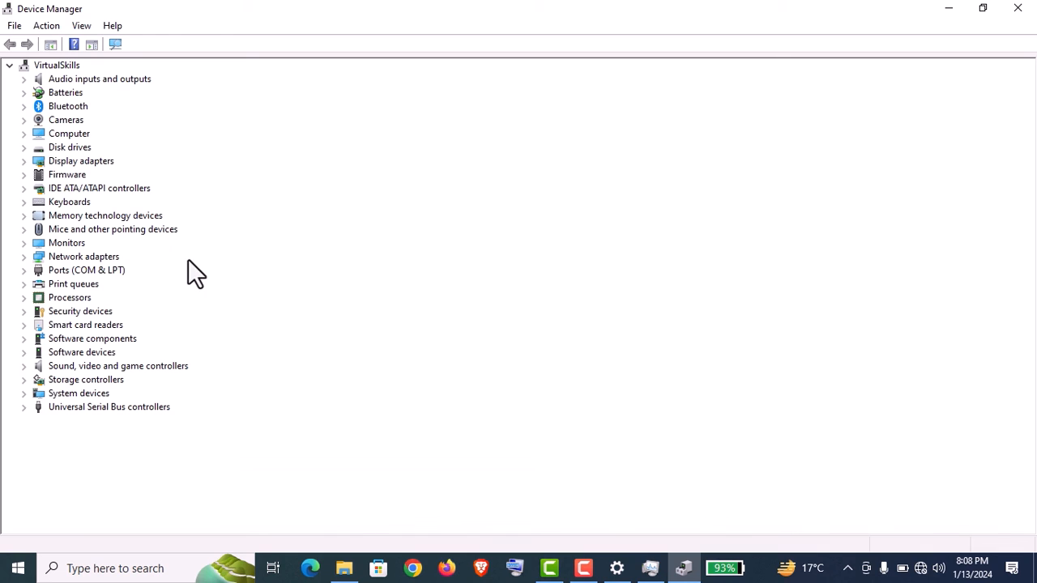
mouse_move(73, 291)
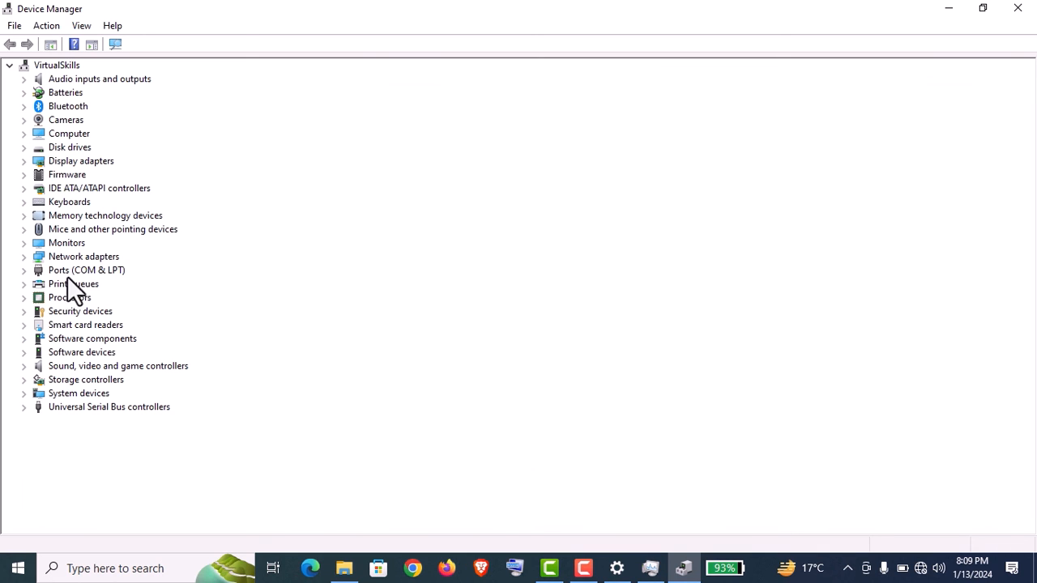
click(23, 297)
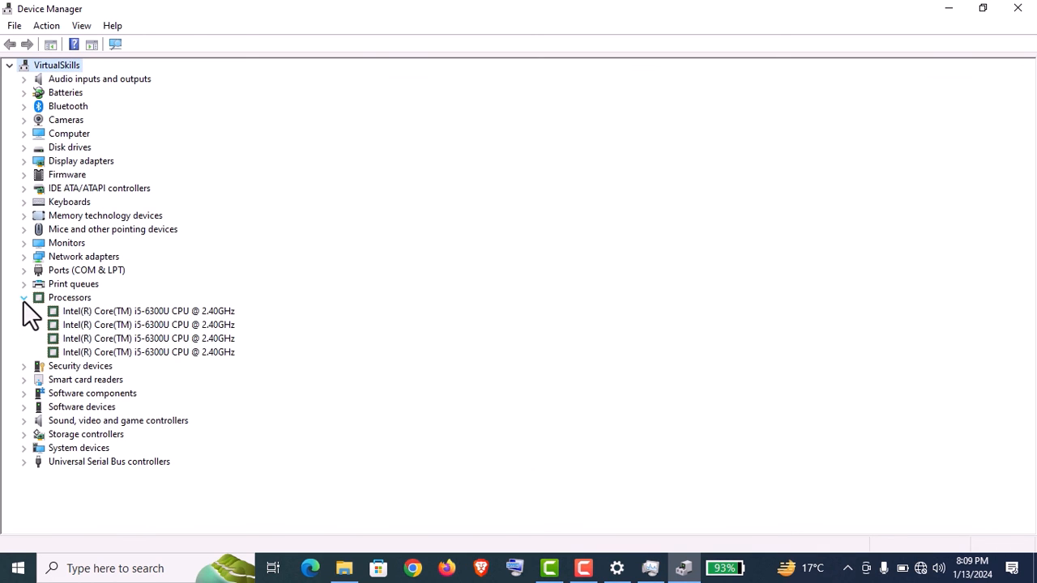
click(23, 297)
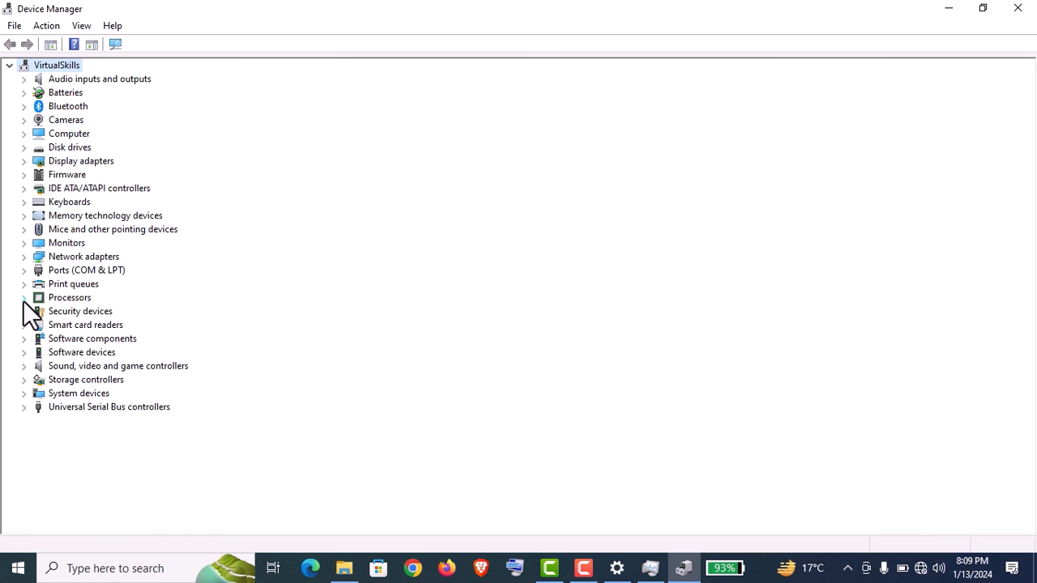
mouse_move(30, 182)
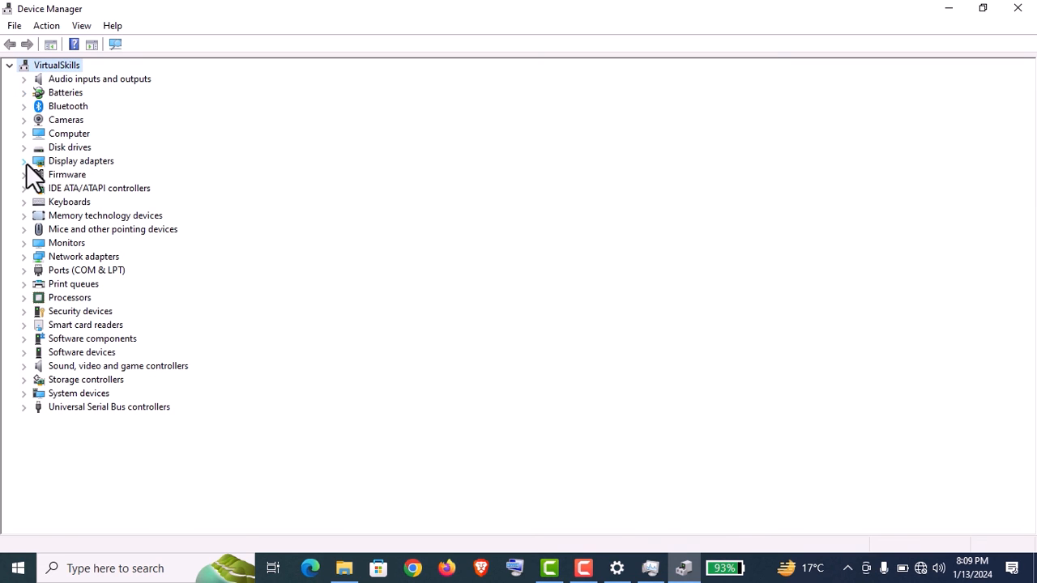
click(23, 93)
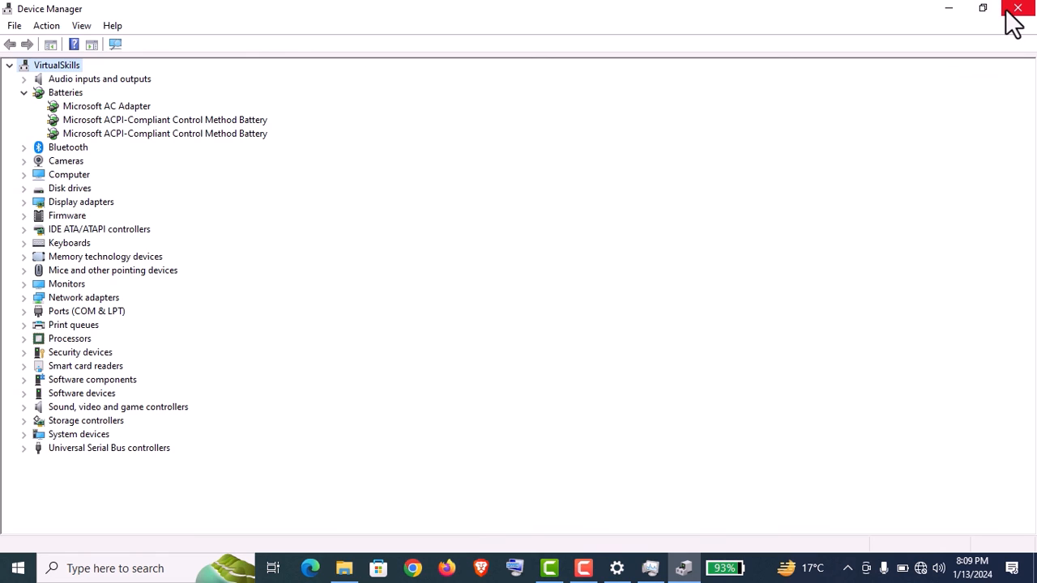
click(1018, 8)
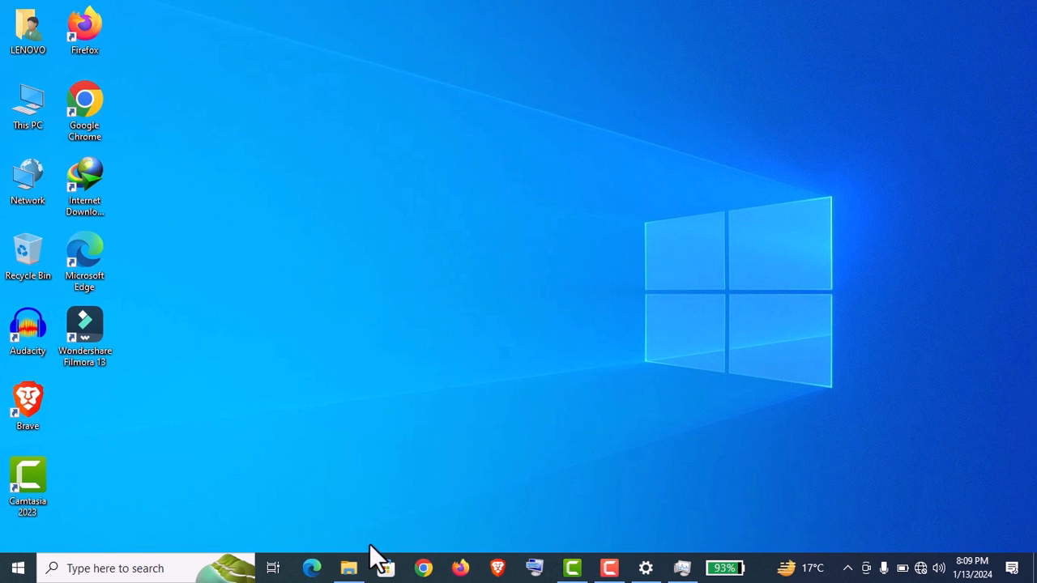